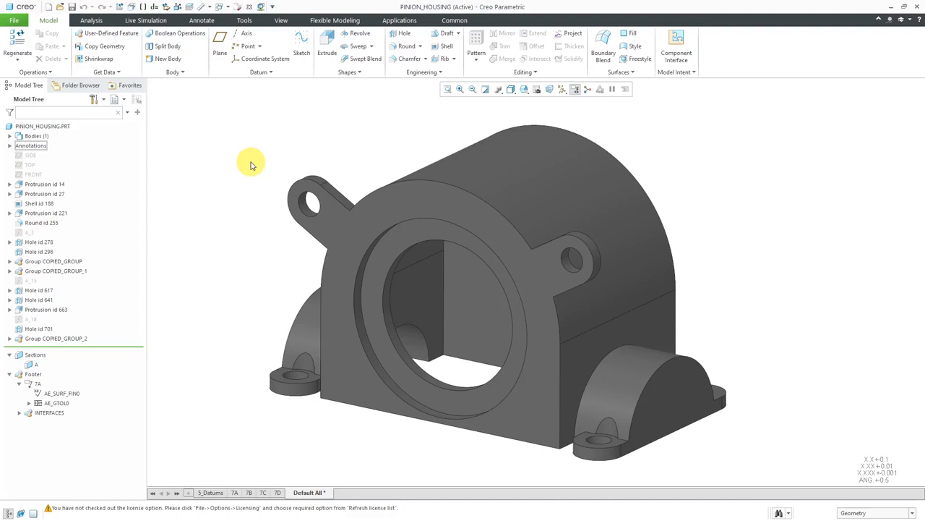
mouse_move(214, 418)
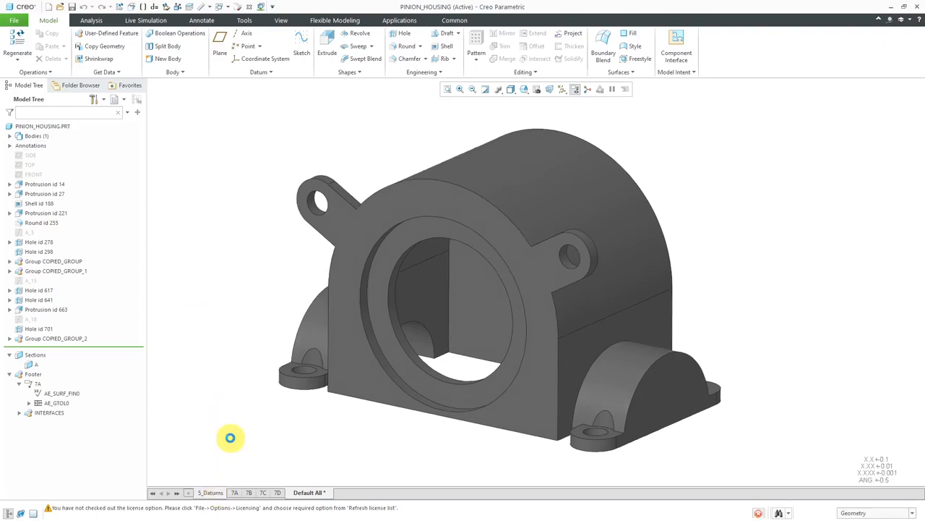
Step: Cycle the combined states to 7D, showing overall base dimensions and the 2.76 hole diameter
left_click(234, 492)
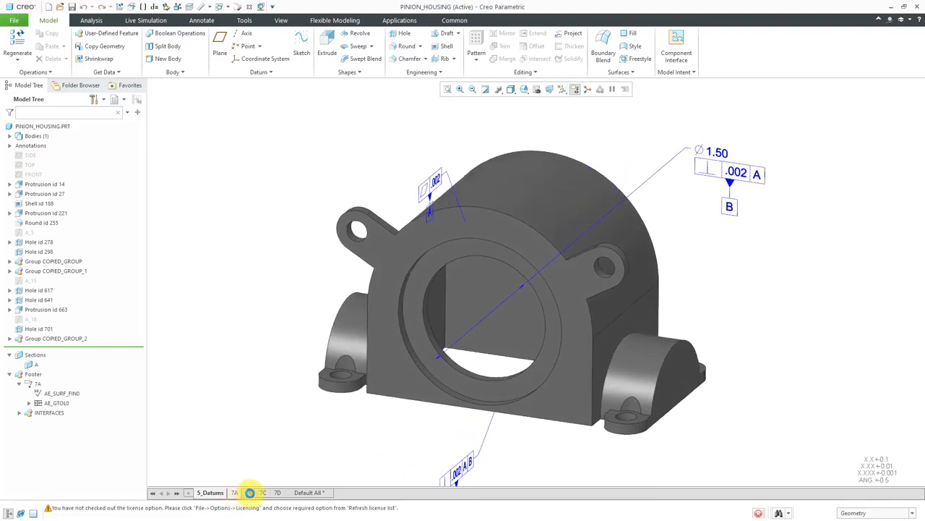
left_click(234, 493)
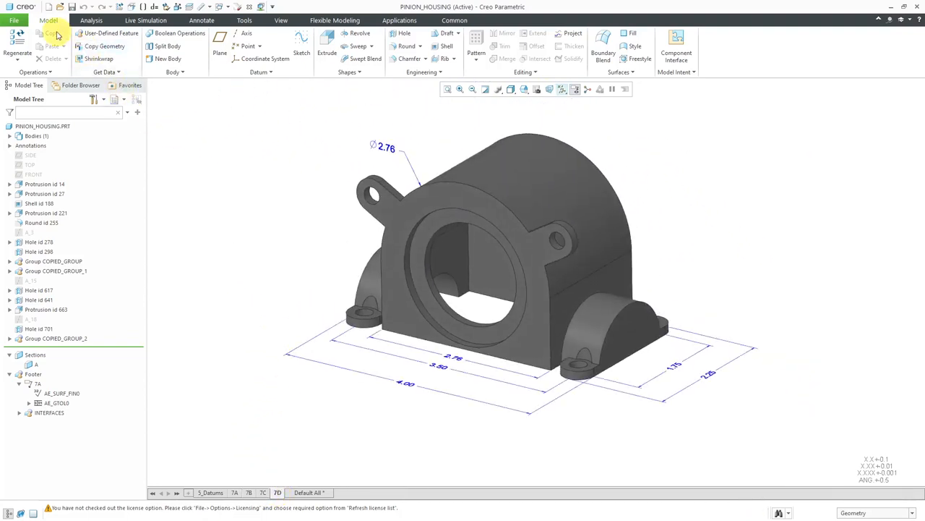
Step: Create drawing DRW0001 of PINION_HOUSING with an empty C-size format, sheet 1, blank drawn-by
left_click(20, 34)
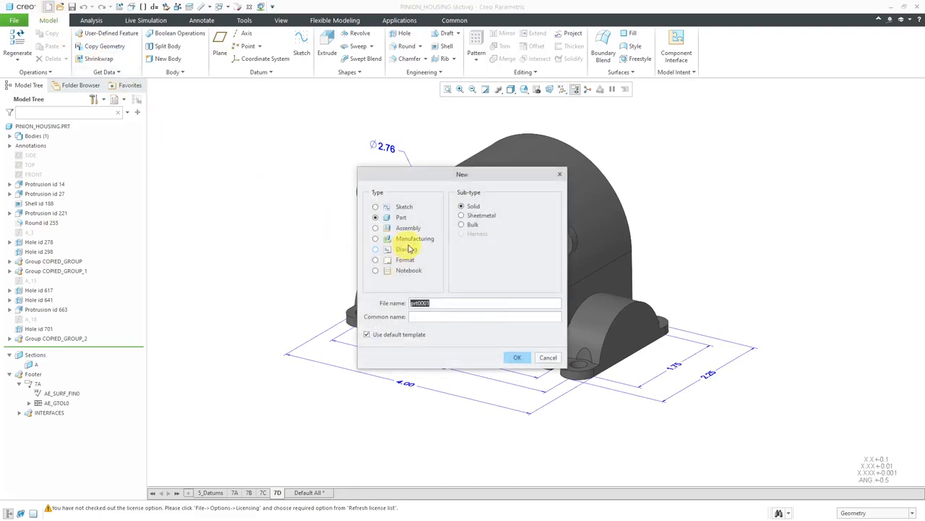
left_click(375, 248)
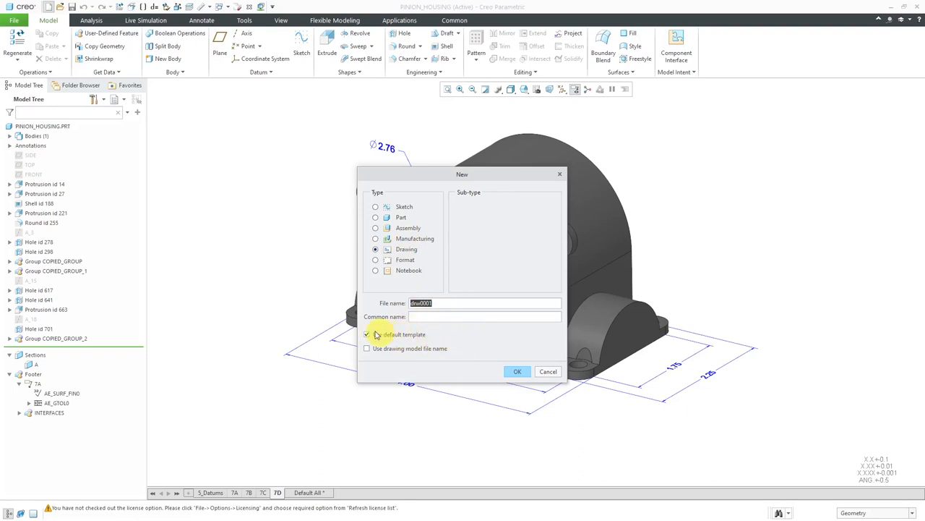
left_click(367, 334)
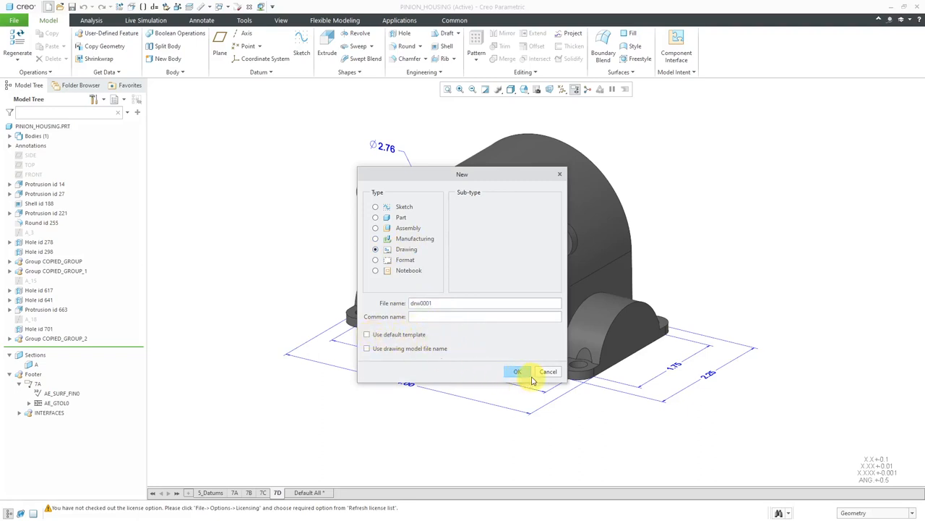
left_click(517, 371)
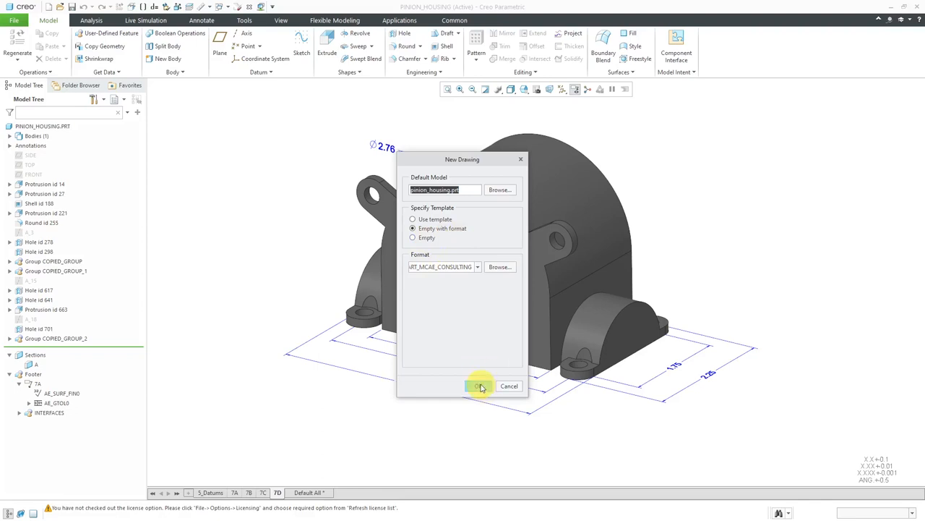
left_click(479, 386)
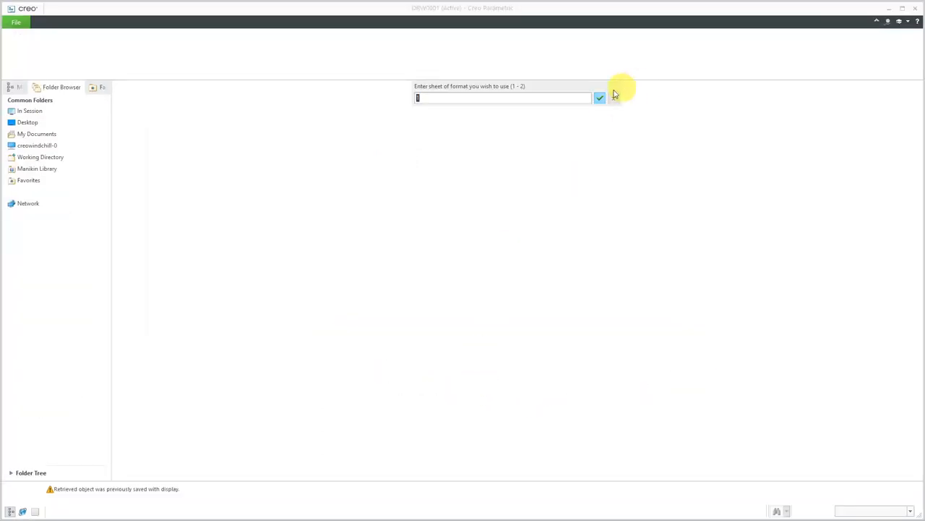
left_click(600, 97)
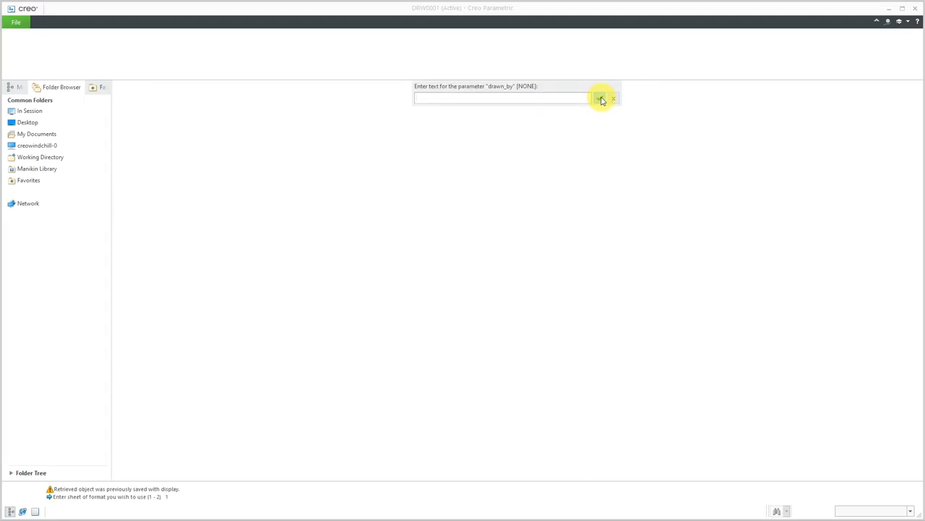
left_click(601, 98)
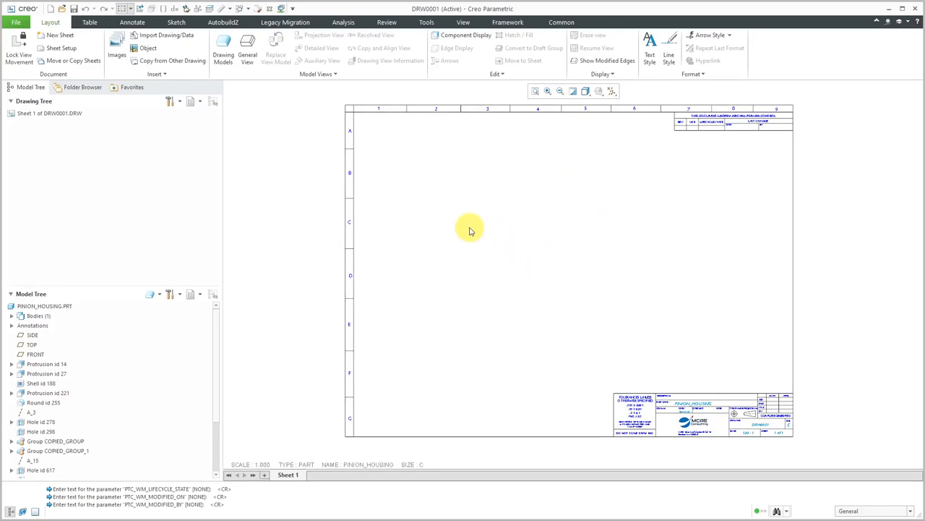
Step: Place a LEFT-oriented general view, with no combined state, in the sheet's lower left
right_click(470, 226)
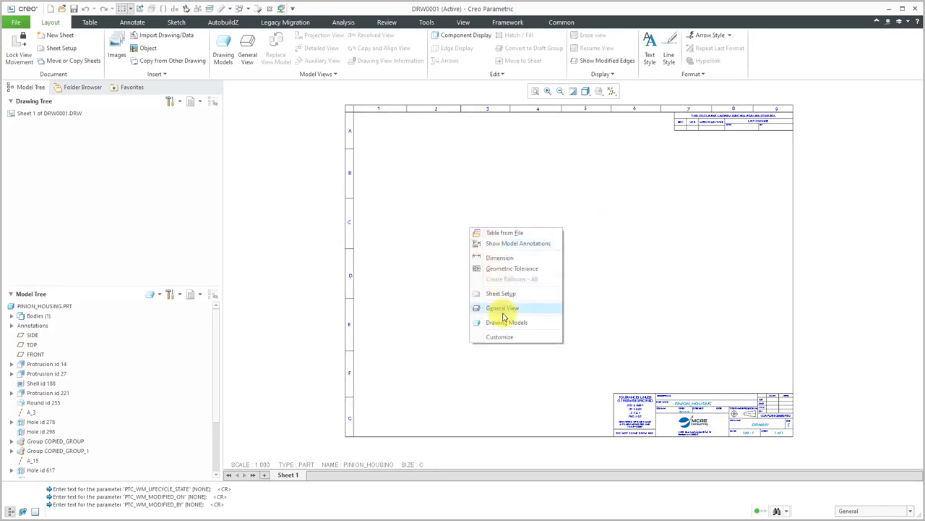
left_click(503, 308)
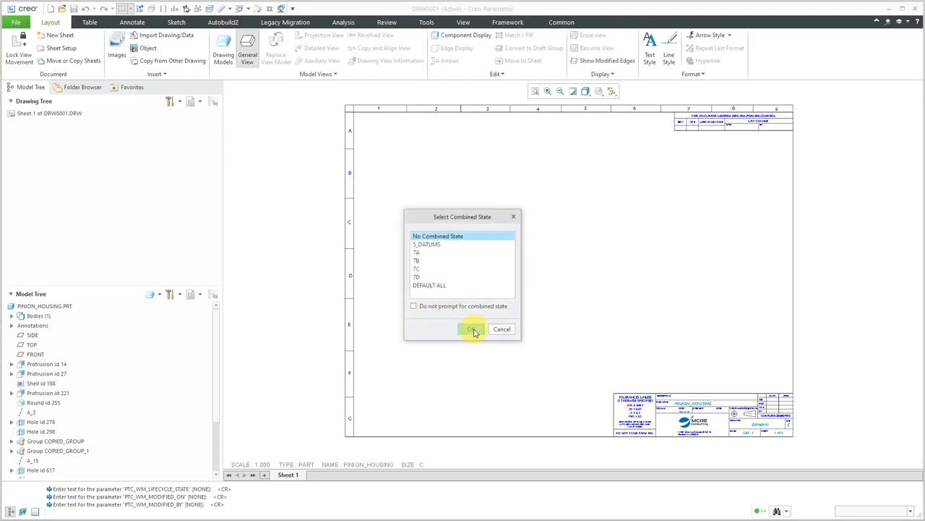
left_click(470, 329)
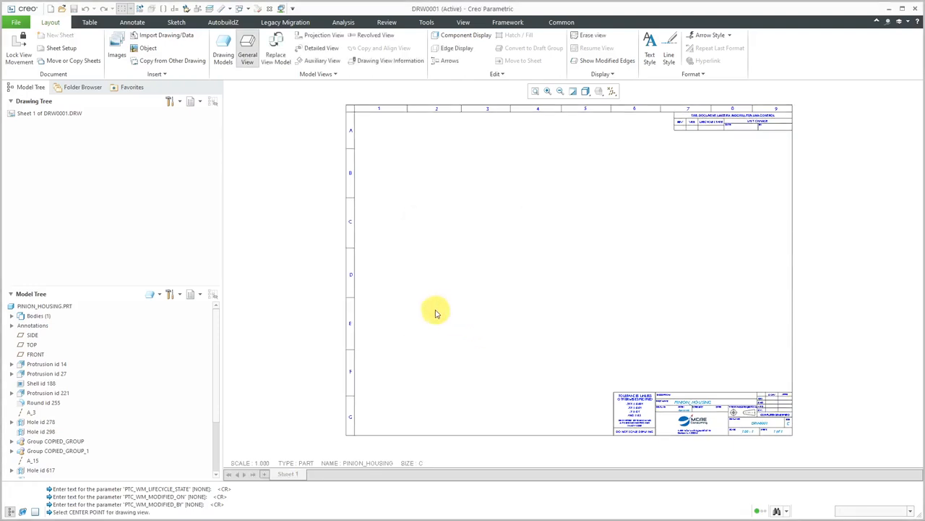
left_click(436, 312)
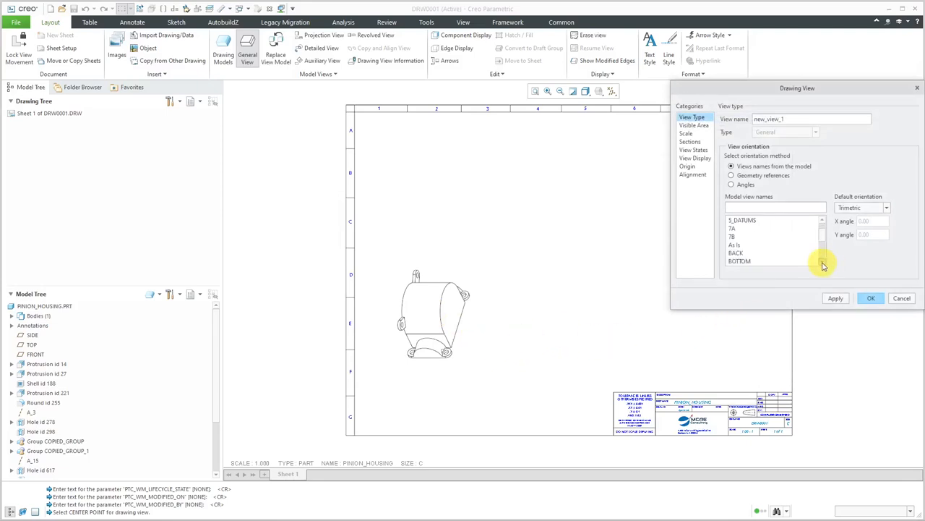
scroll("down", 3)
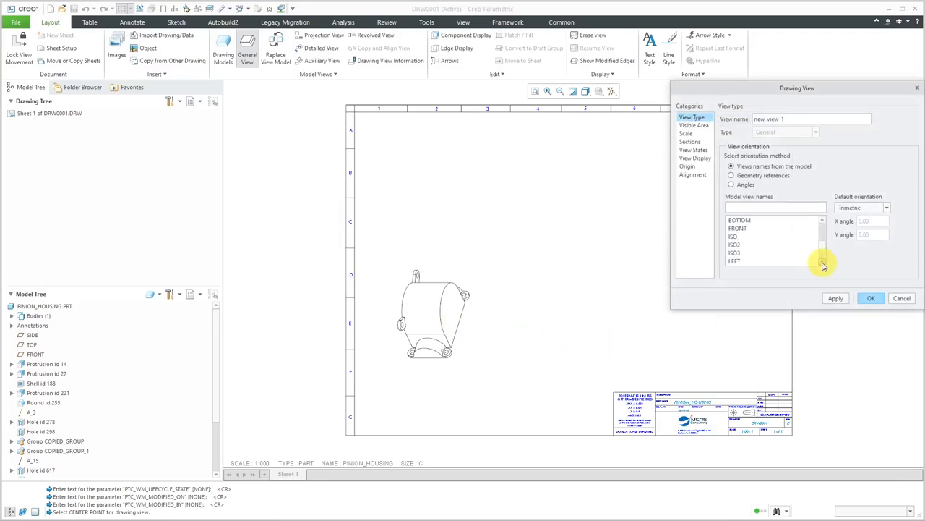
left_click(735, 261)
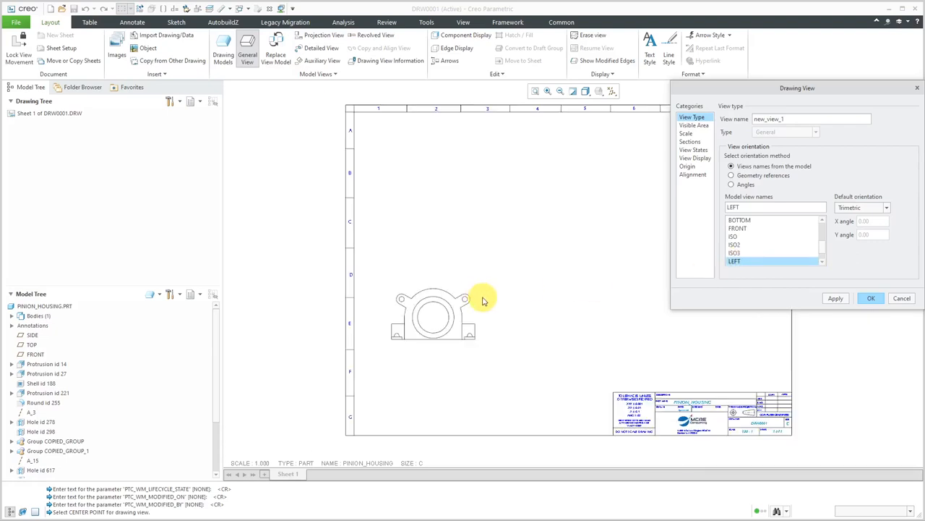
mouse_move(483, 301)
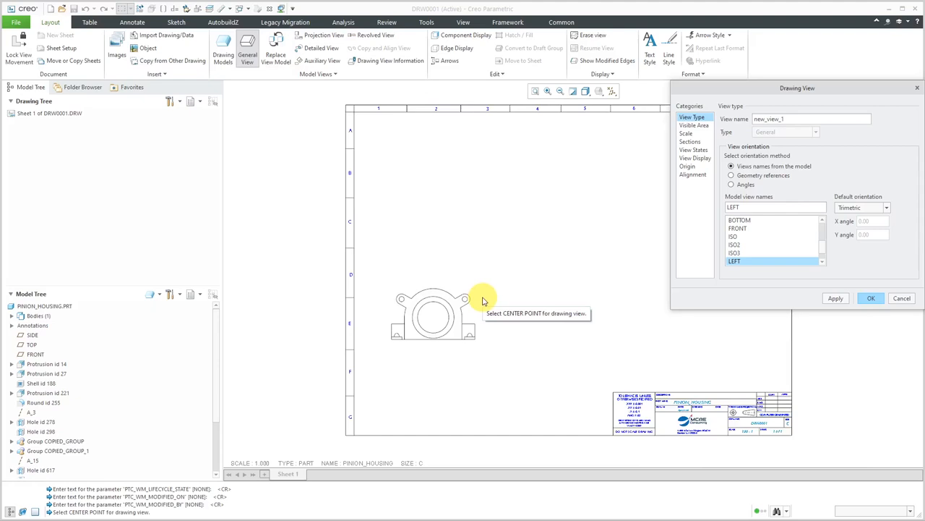
mouse_move(508, 307)
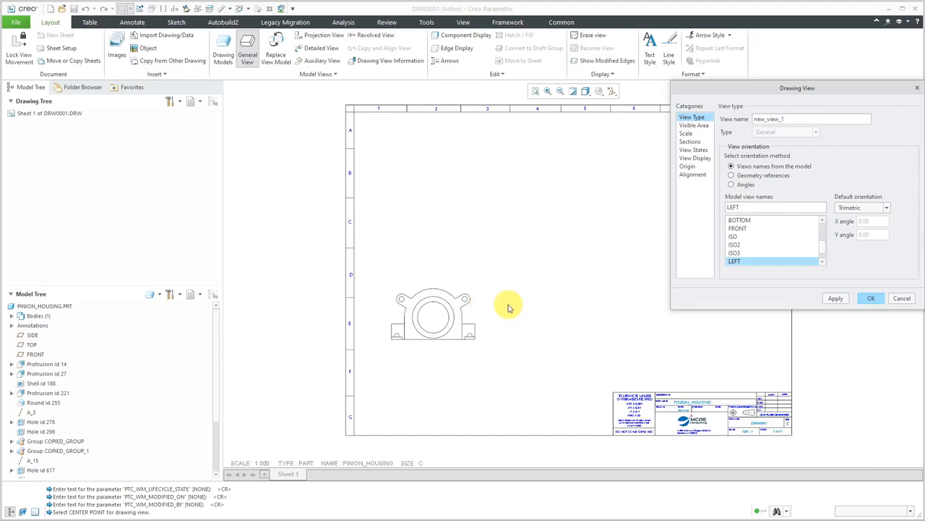
mouse_move(719, 148)
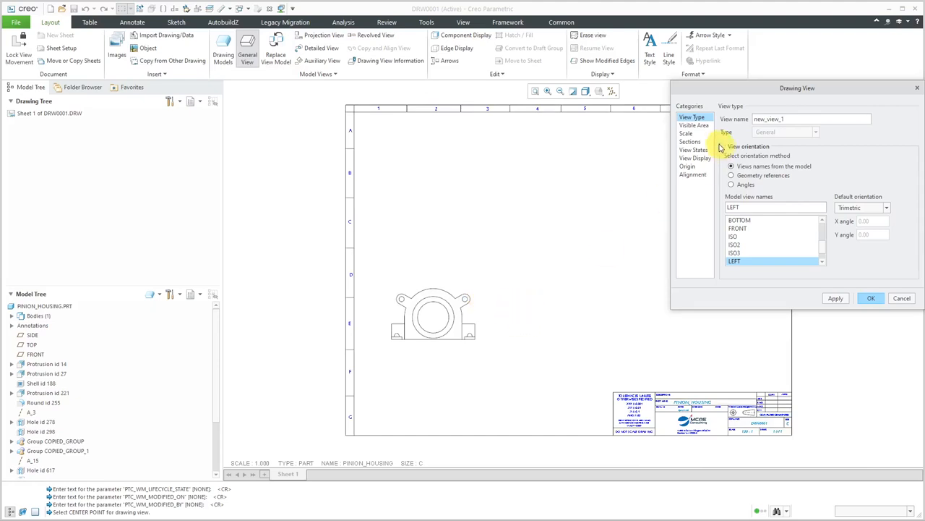
left_click(685, 134)
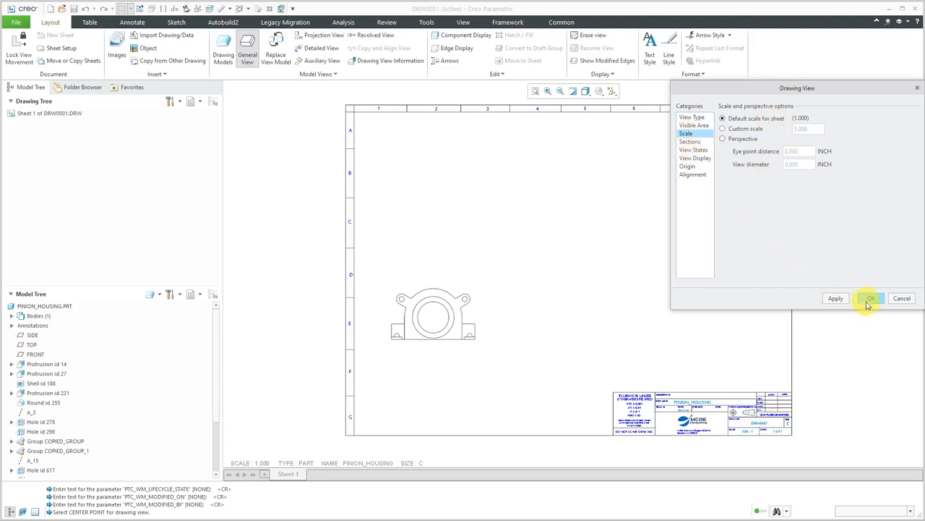
left_click(870, 298)
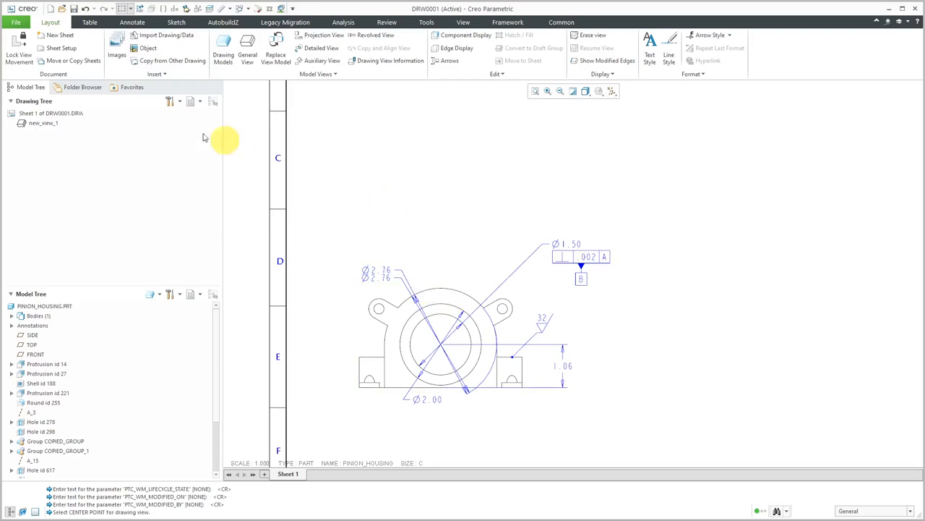
Step: Search the Creo Parametric Options for configuration options matching 'auto_'
left_click(15, 23)
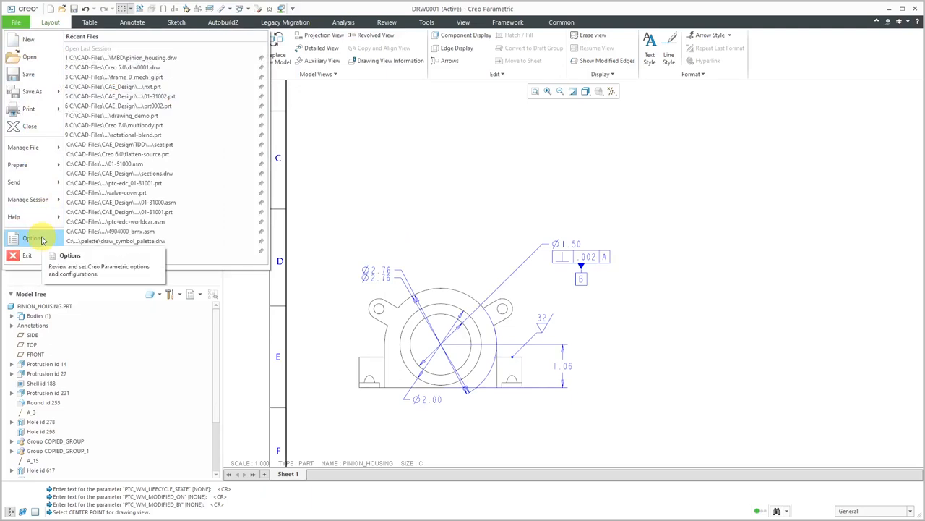
left_click(32, 238)
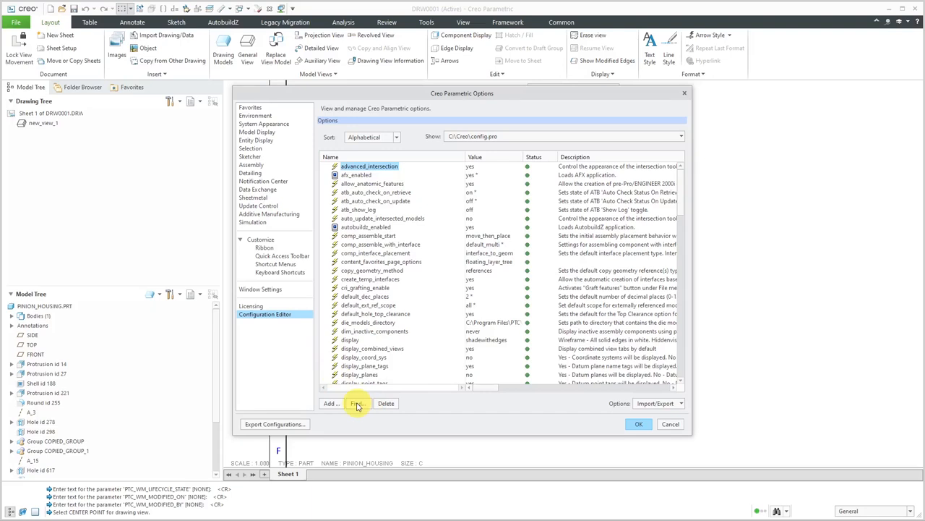
left_click(357, 403)
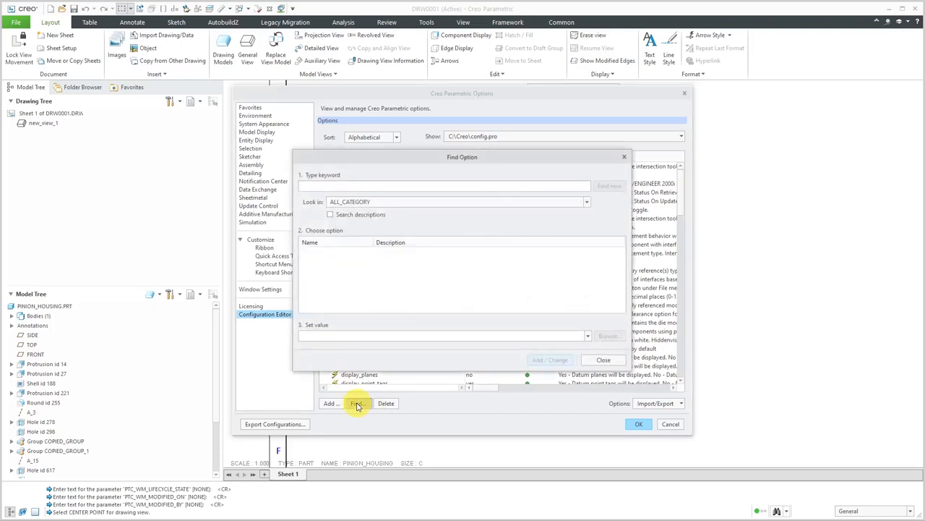
type("auto_show")
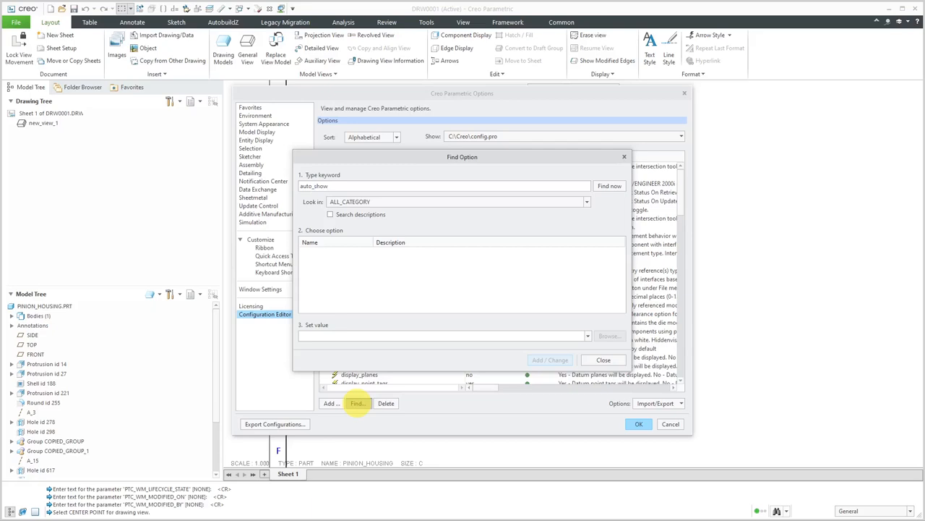
left_click(609, 185)
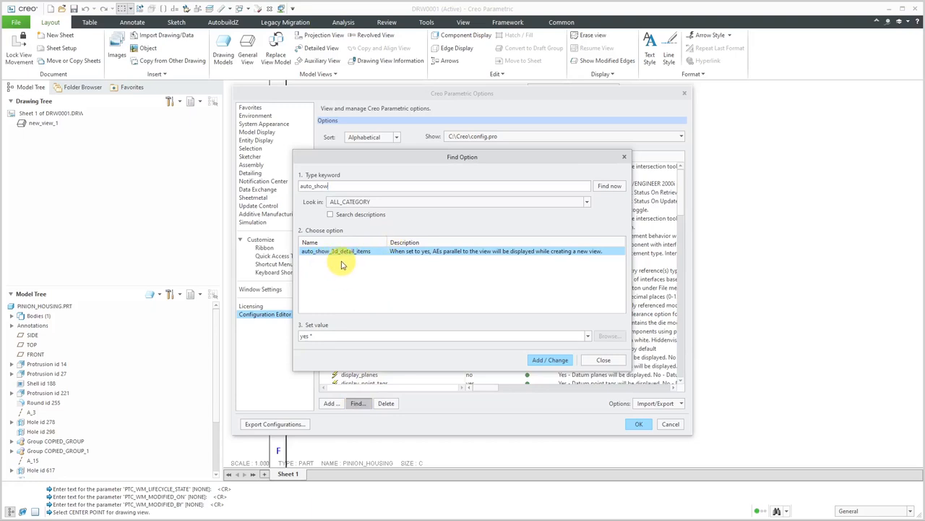
mouse_move(427, 288)
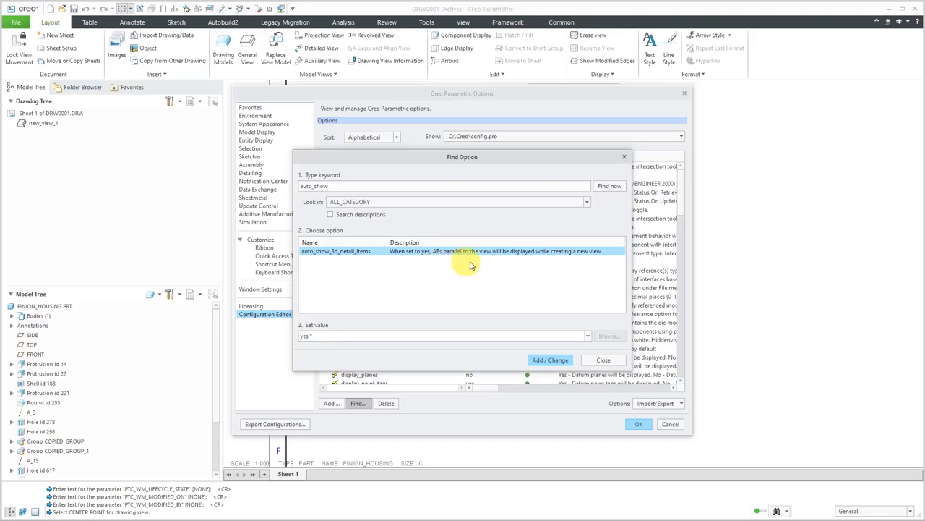
mouse_move(548, 268)
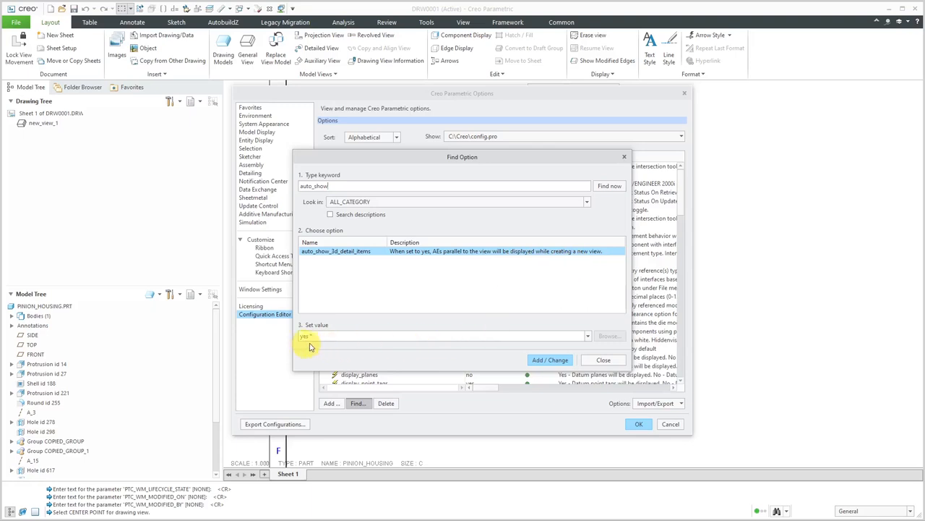
mouse_move(571, 359)
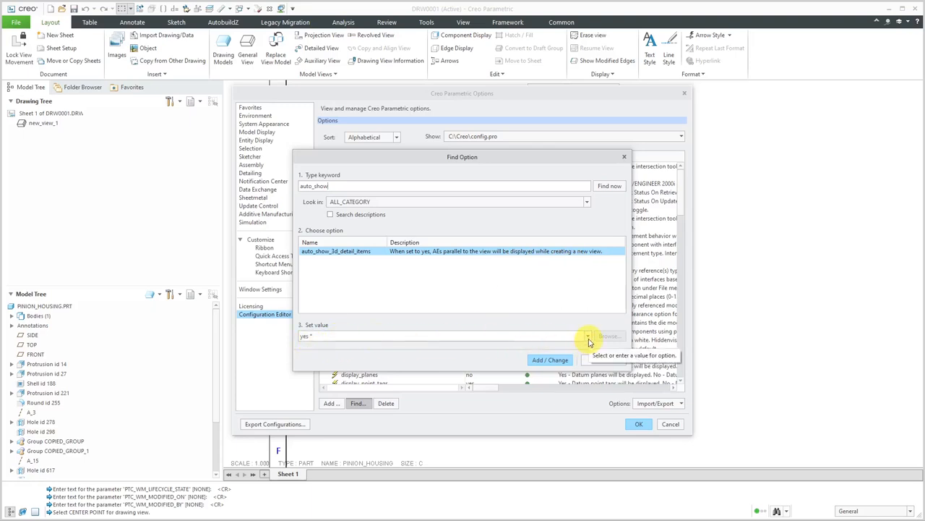
Step: Set auto_show_3d_detail_items to no for this session without saving a config file
left_click(588, 335)
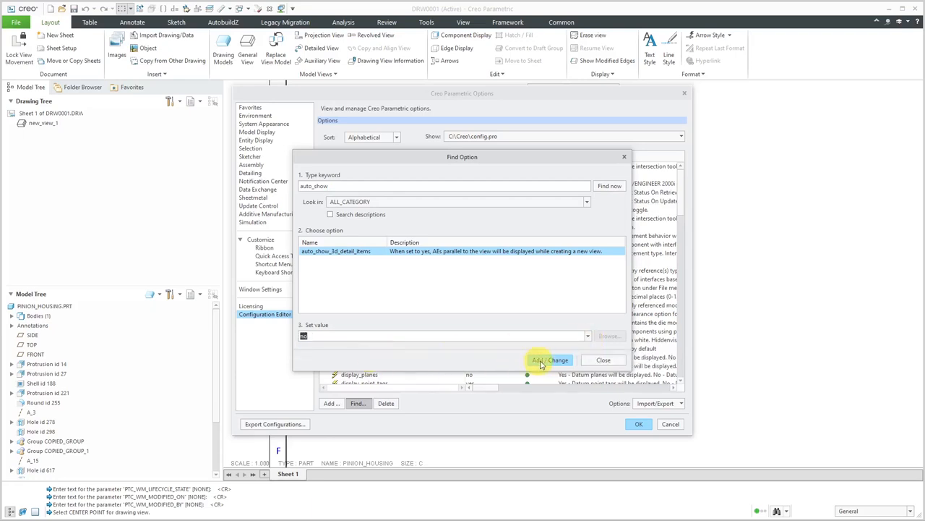
left_click(550, 360)
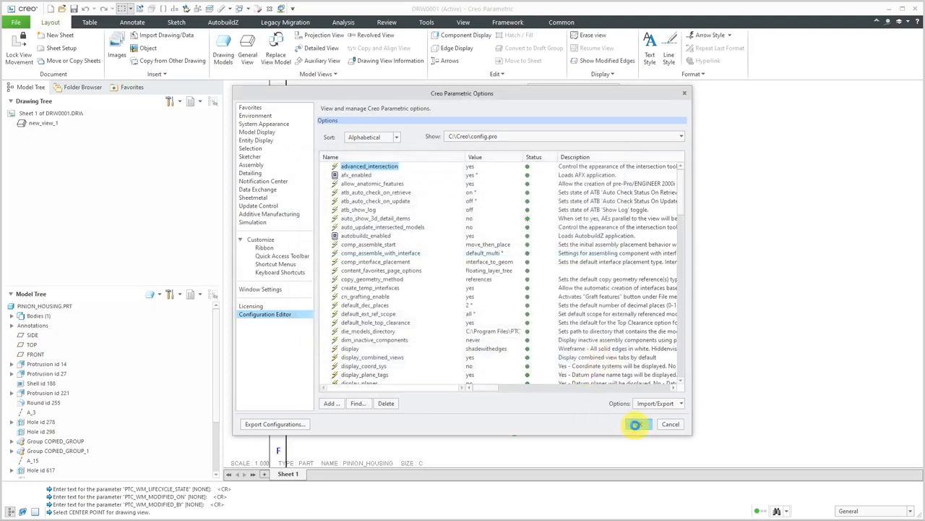
left_click(637, 423)
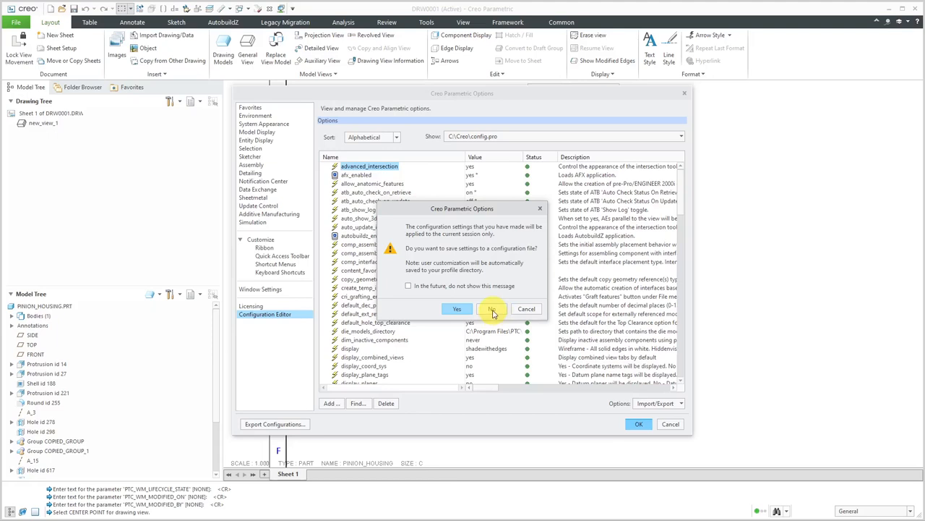
left_click(491, 309)
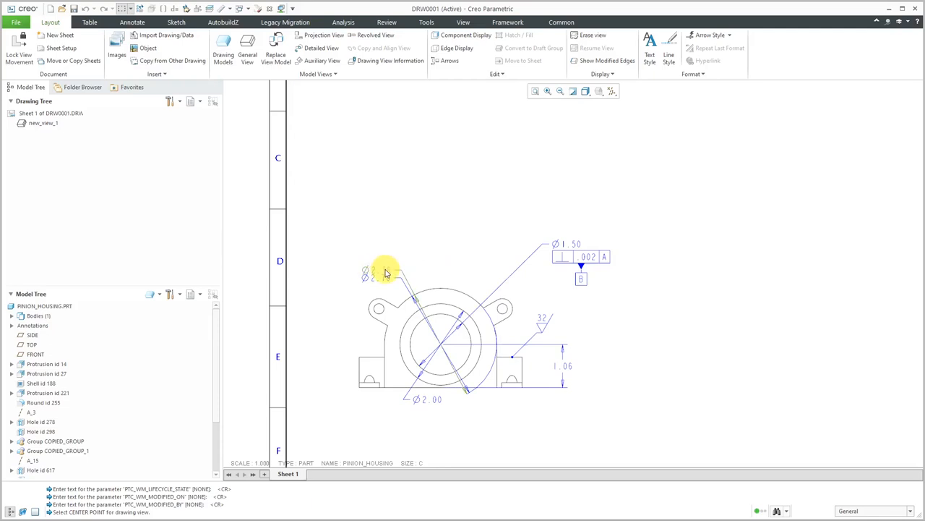
mouse_move(385, 270)
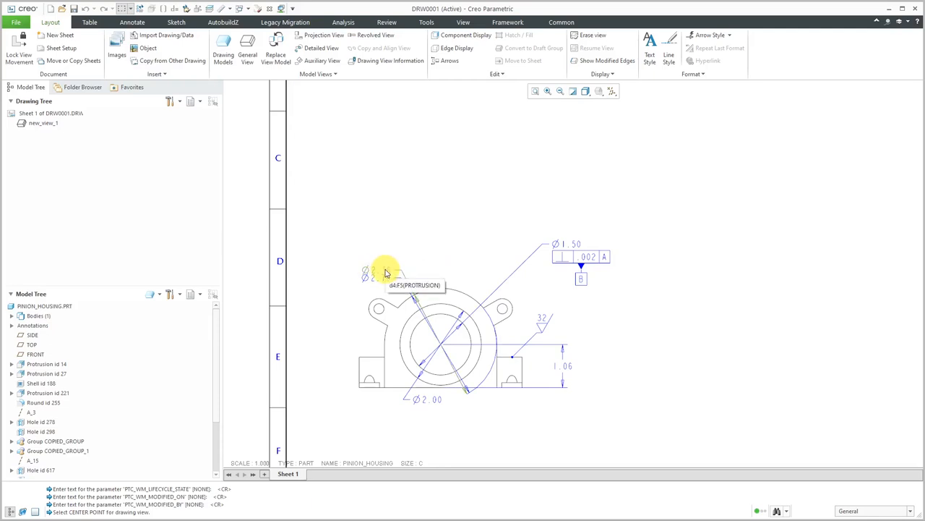
Step: Refit the drawing so the whole sheet, border and title block are visible
left_click(374, 273)
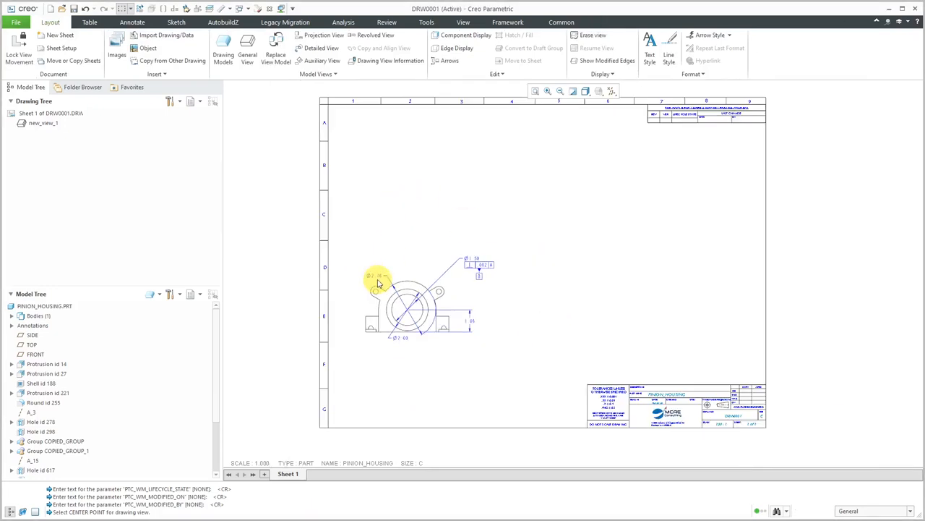
mouse_move(473, 222)
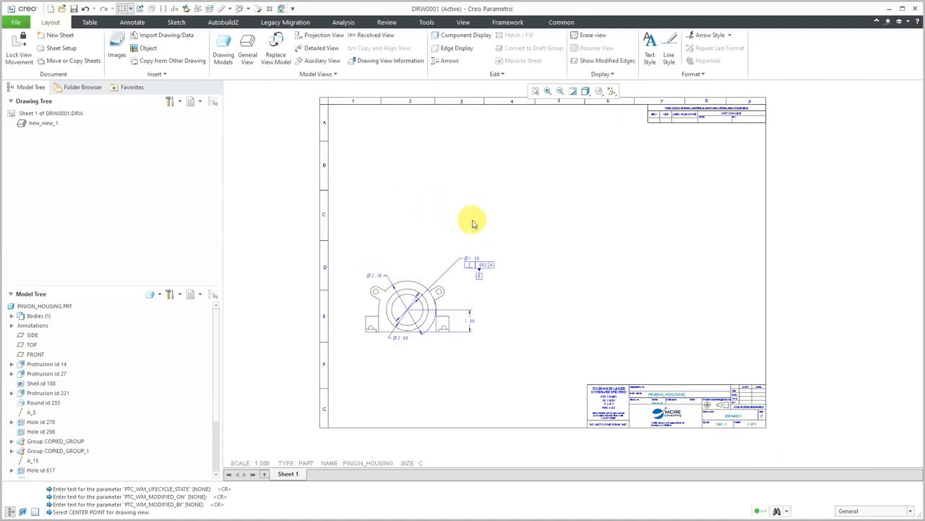
Step: Project a top view above the front view and a right side view beside it
left_click(441, 300)
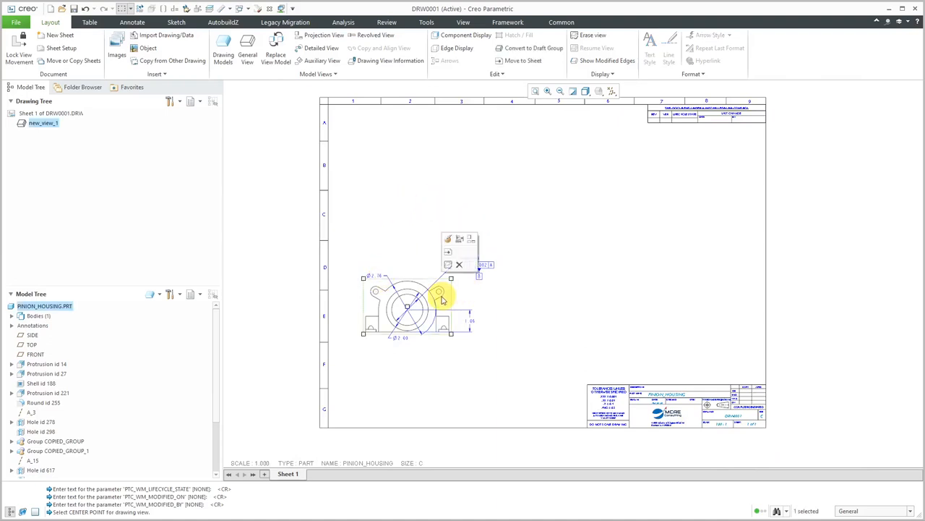
left_click(406, 200)
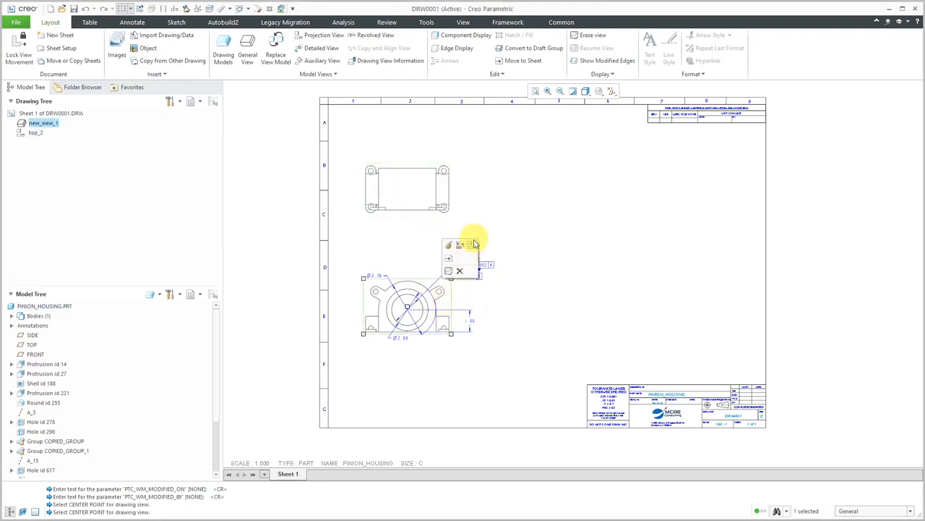
mouse_move(470, 244)
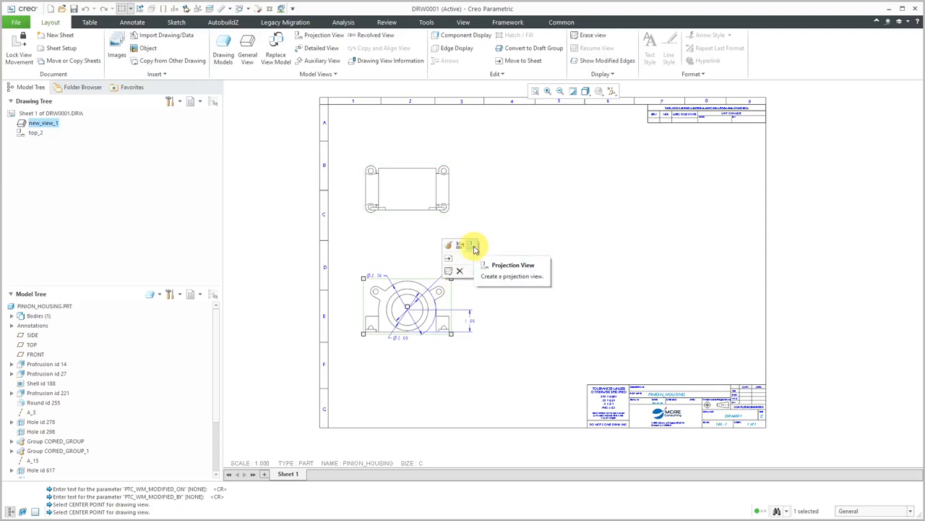
left_click(471, 245)
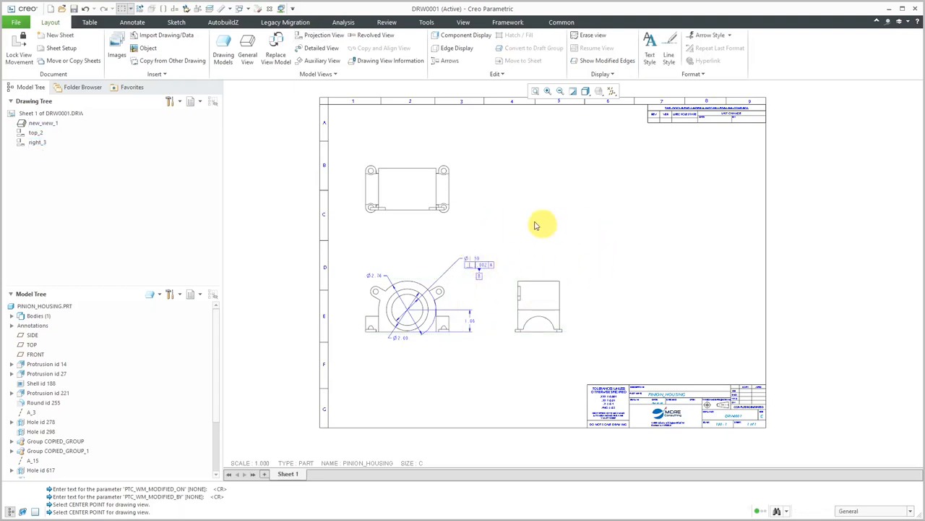
mouse_move(643, 236)
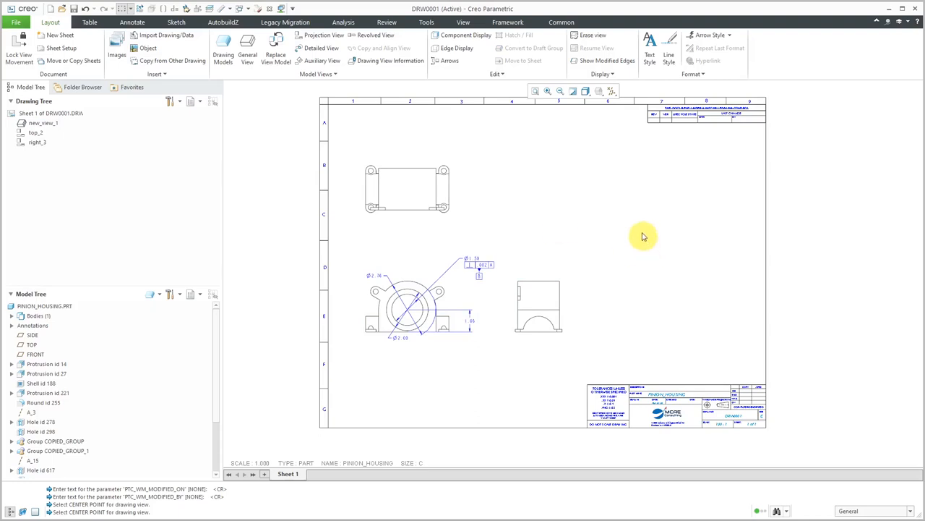
mouse_move(627, 200)
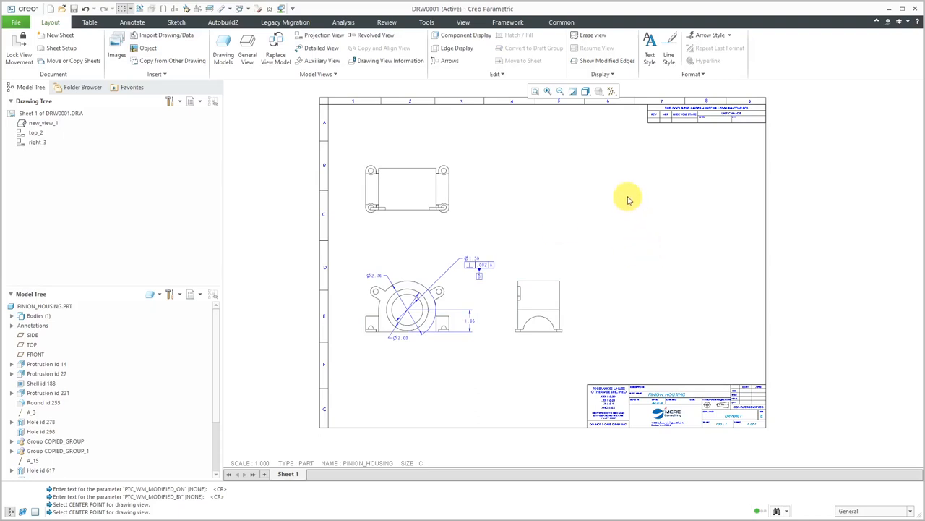
mouse_move(630, 193)
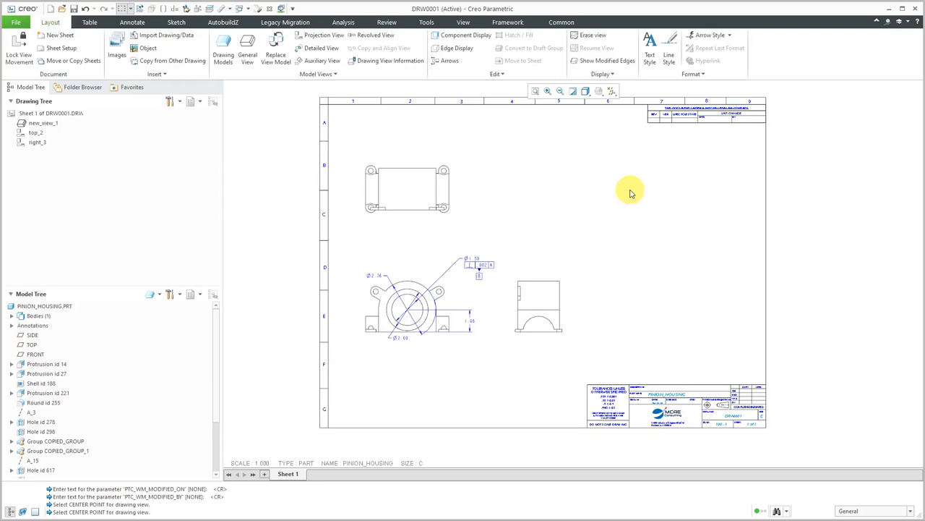
Step: Add an ISO3 general view at custom scale 1.5 in the sheet's upper right
right_click(631, 189)
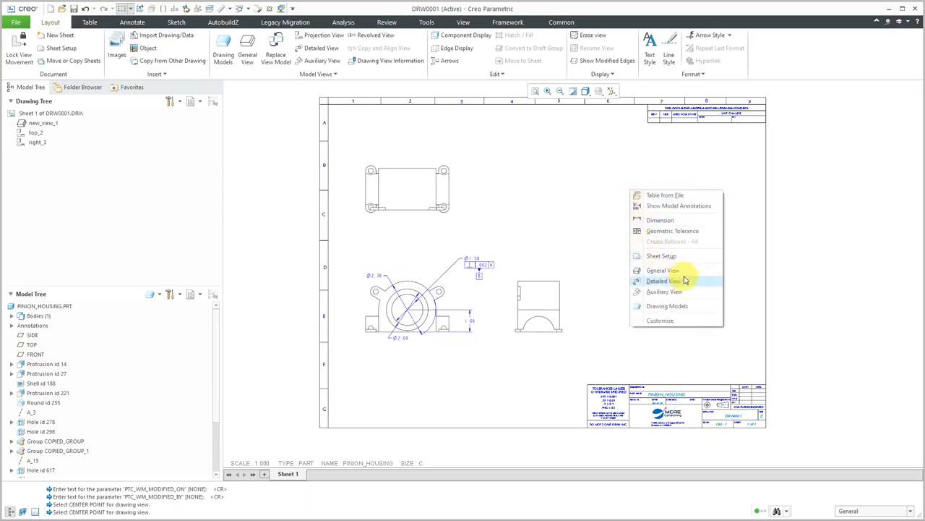
mouse_move(685, 271)
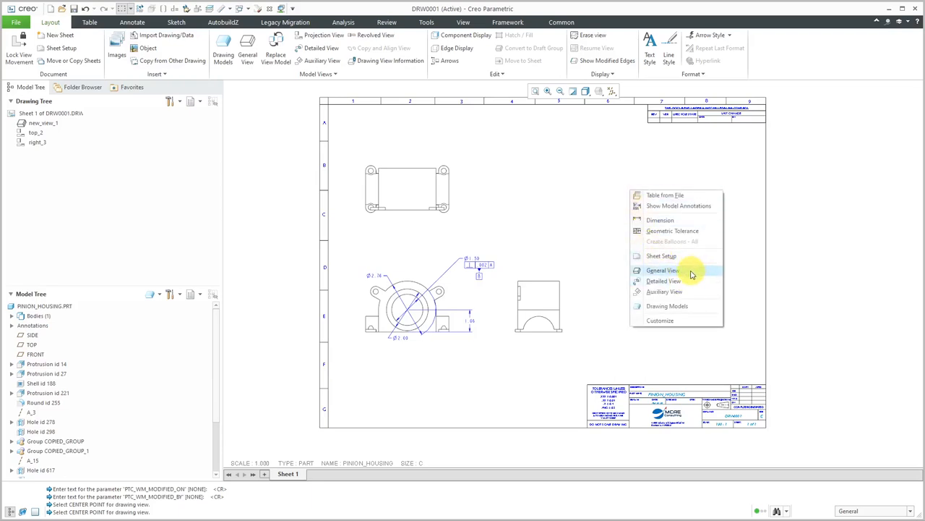
left_click(663, 270)
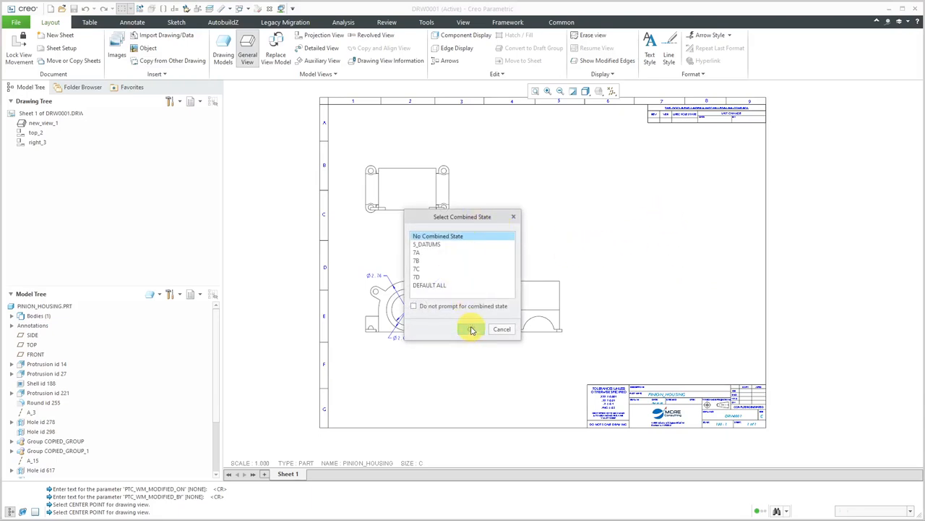
left_click(471, 329)
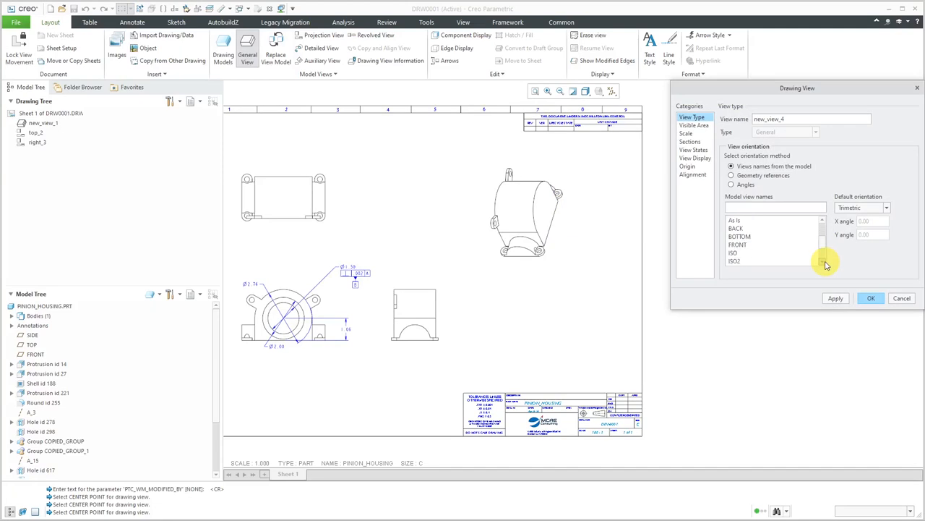
left_click(734, 245)
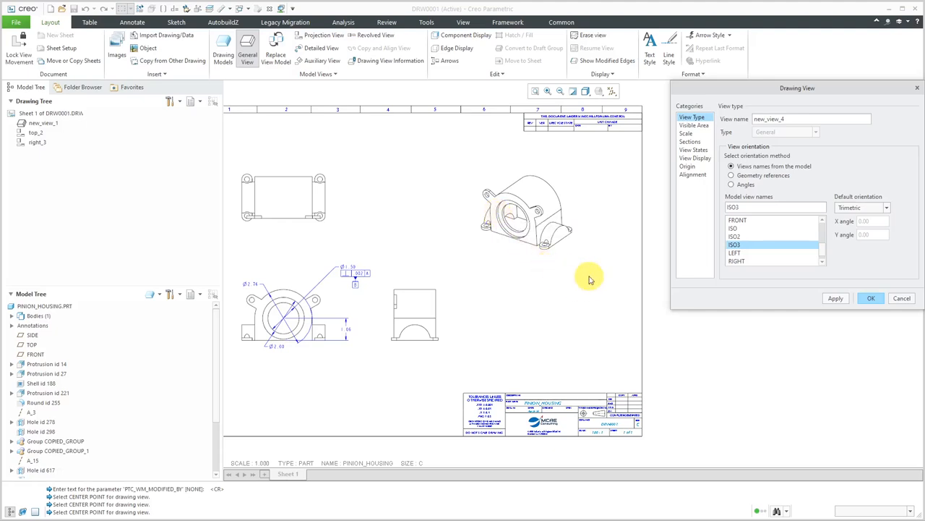
left_click(686, 133)
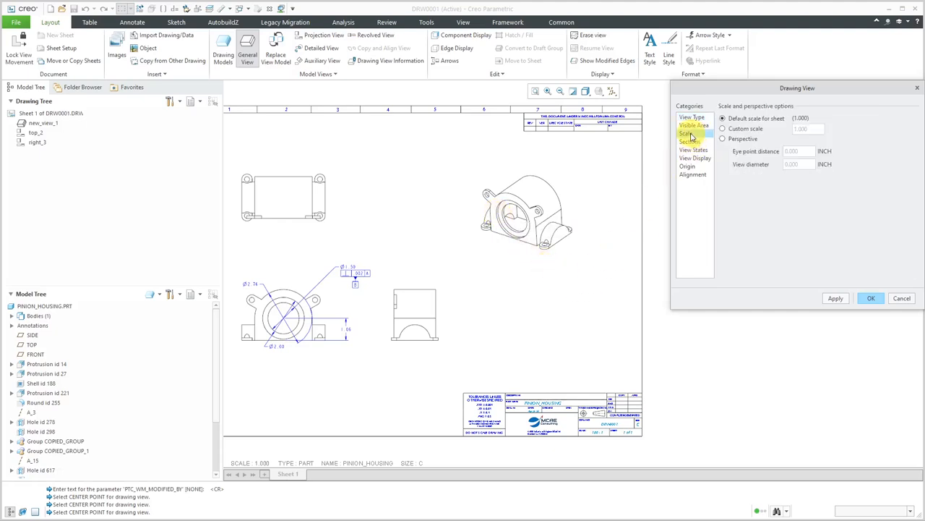
left_click(685, 134)
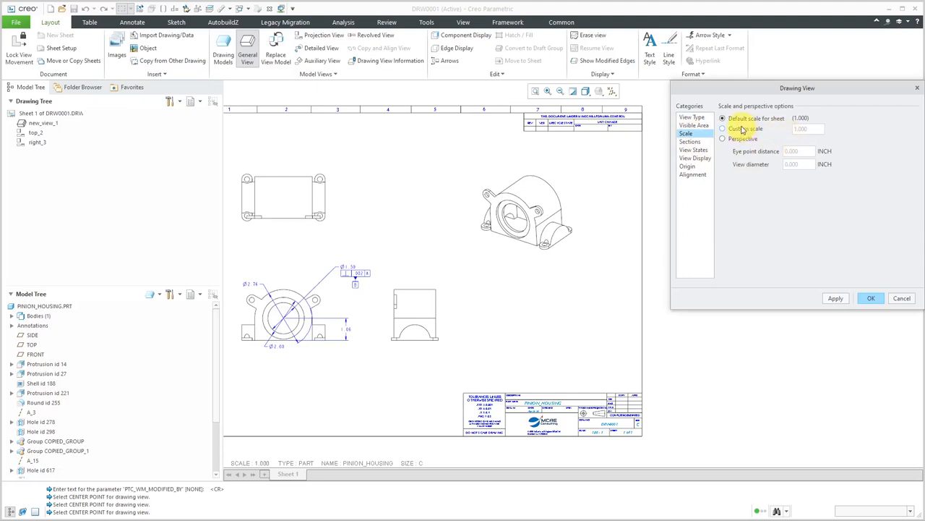
left_click(723, 128)
type("1.500")
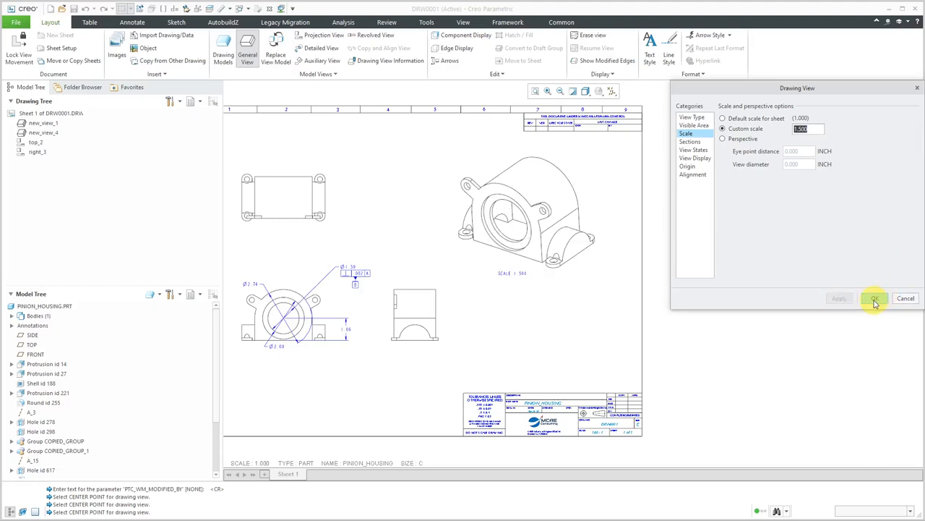
left_click(874, 298)
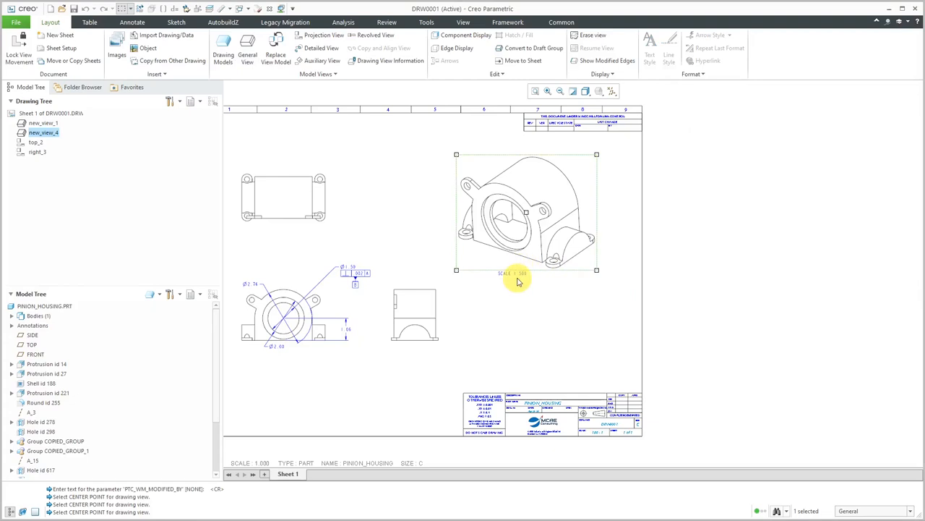
Step: Unlock view movement and place the SCALE 1.500 note below and right of the isometric view
double_click(513, 273)
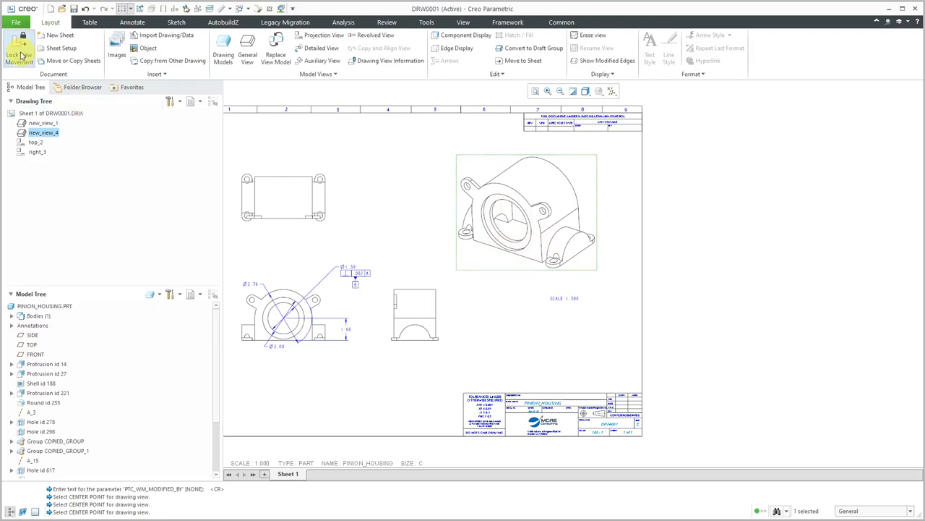
left_click(528, 217)
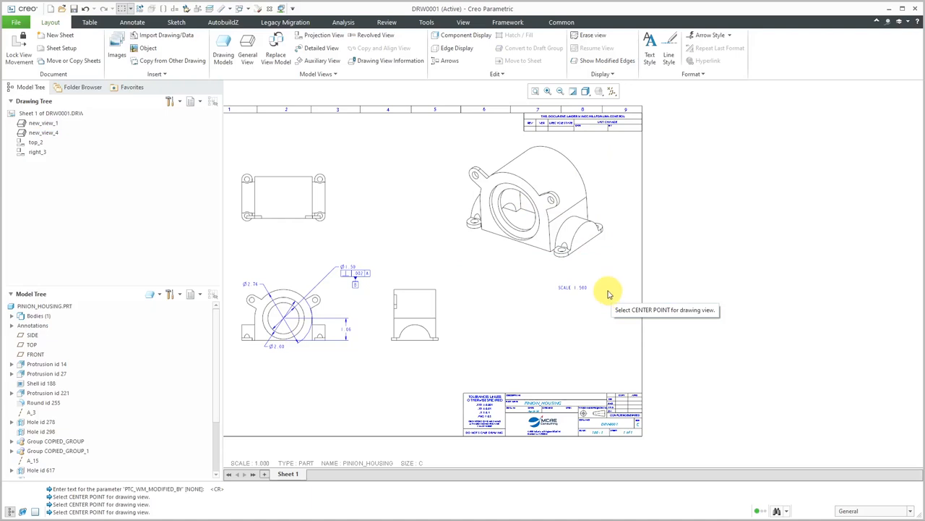
mouse_move(603, 318)
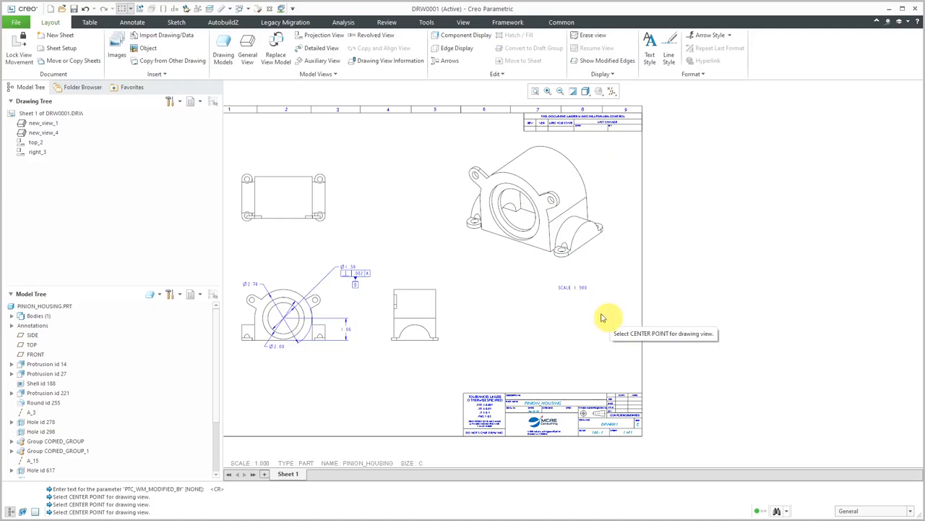
mouse_move(618, 295)
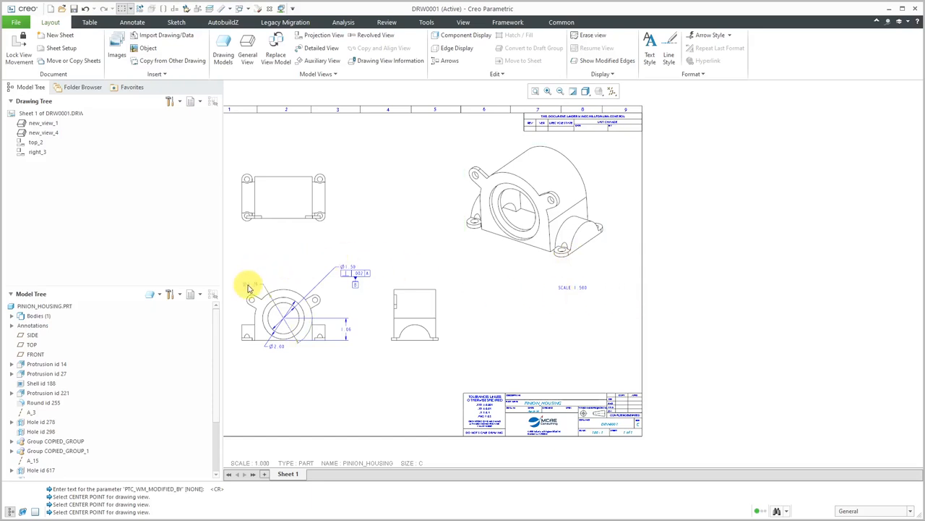
Step: Select the front view's diameter dimension and launch Show Model Annotations for the isometric view
left_click(249, 285)
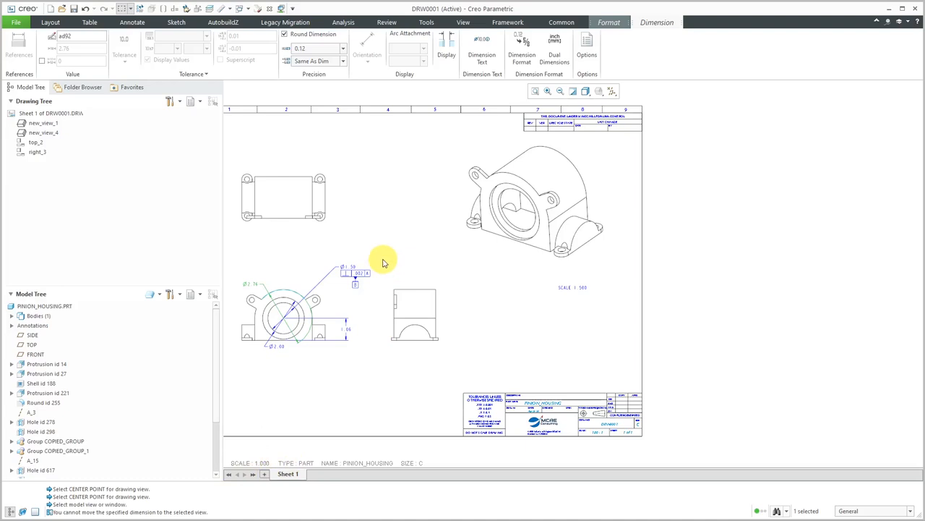
left_click(132, 22)
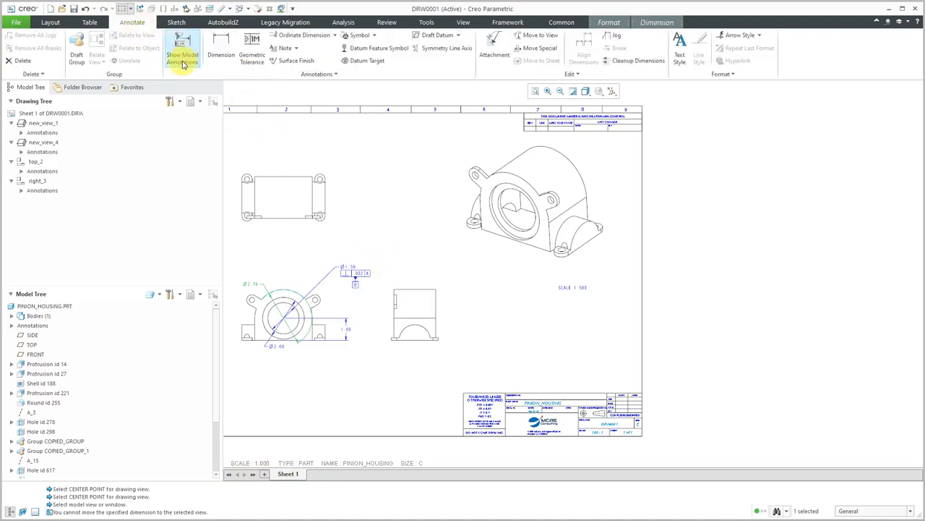
left_click(182, 48)
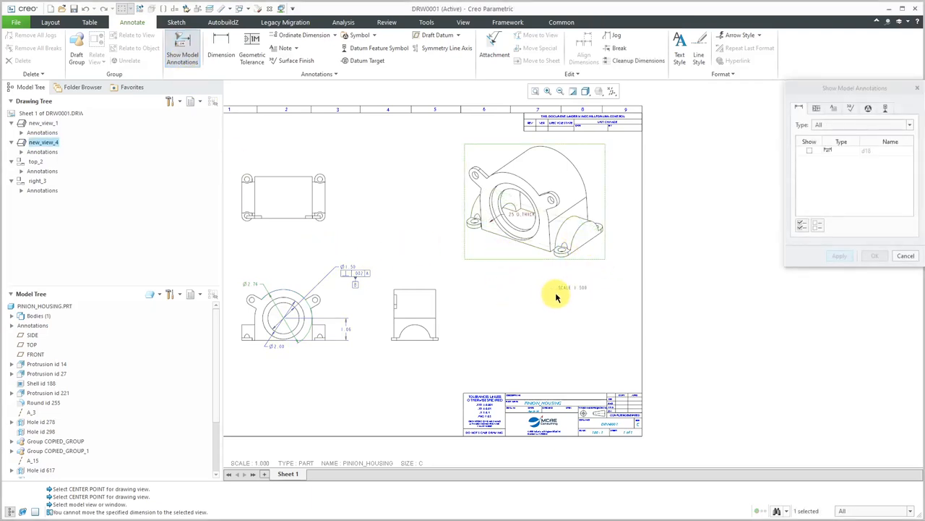
mouse_move(513, 286)
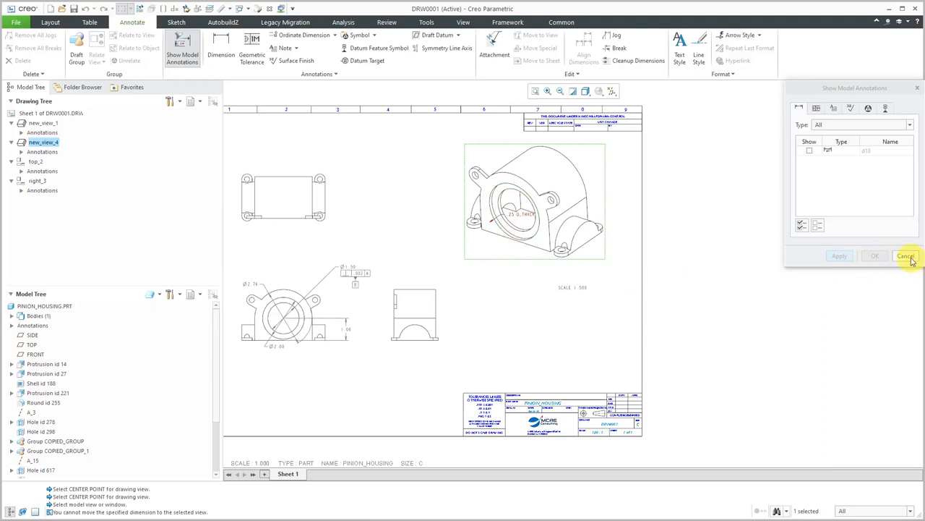
Step: Dismiss the annotations list and bring up Drawing Properties via File > Prepare
left_click(906, 256)
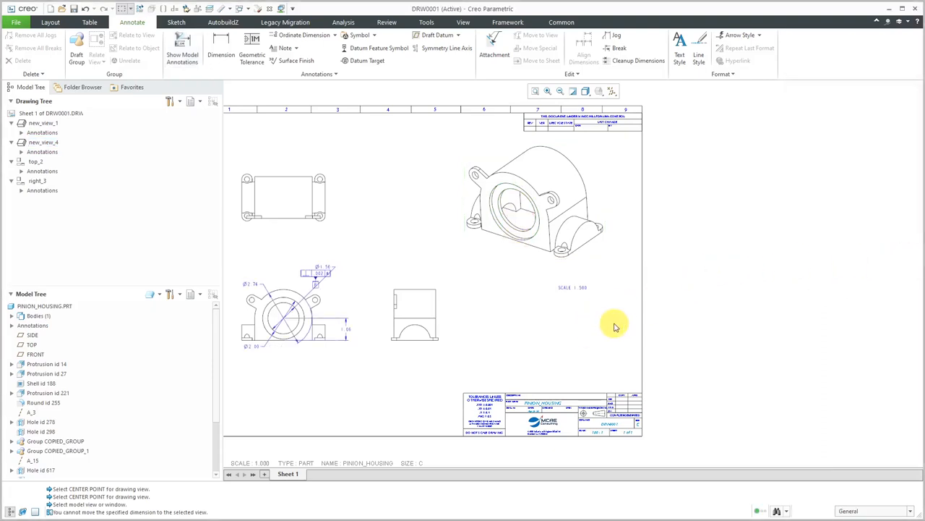
mouse_move(507, 333)
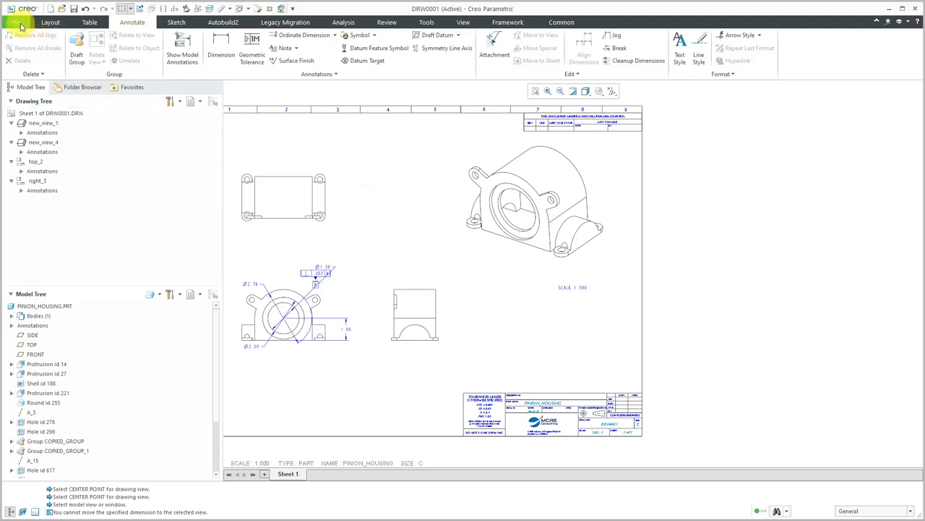
left_click(18, 13)
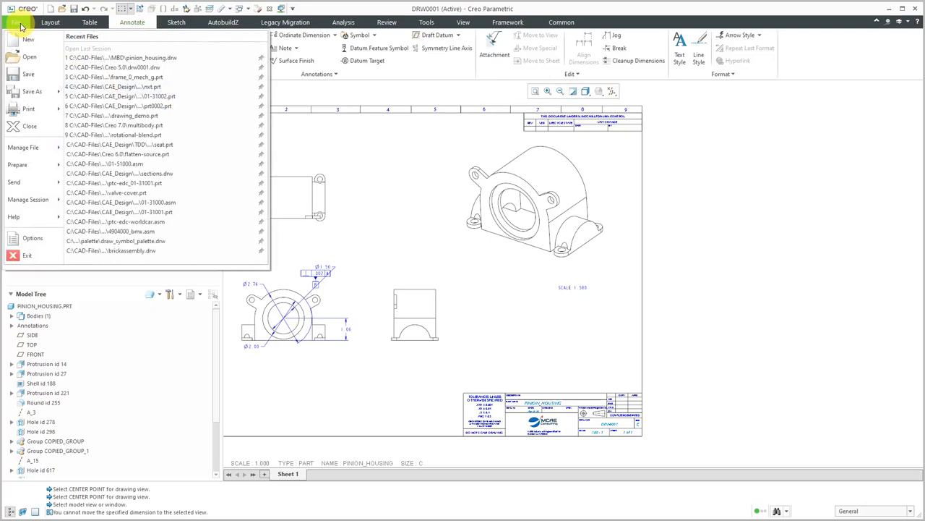
left_click(17, 165)
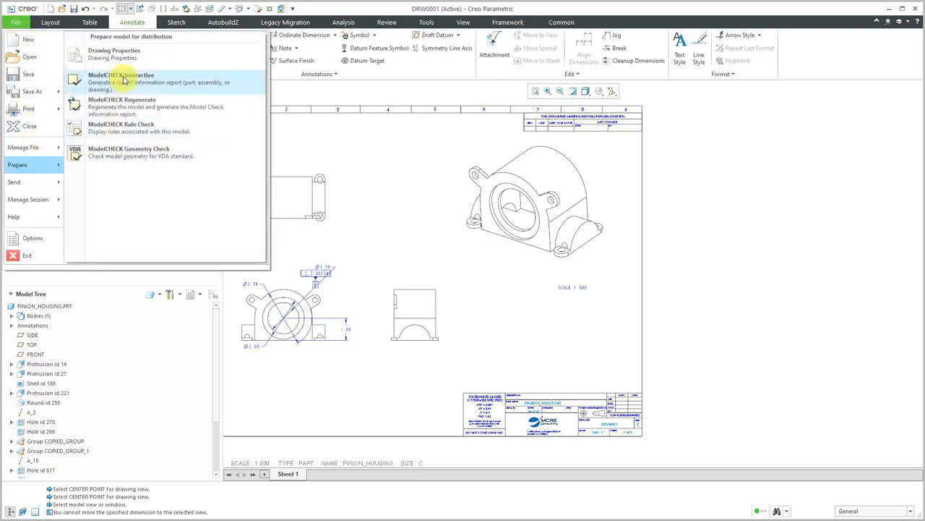
left_click(113, 53)
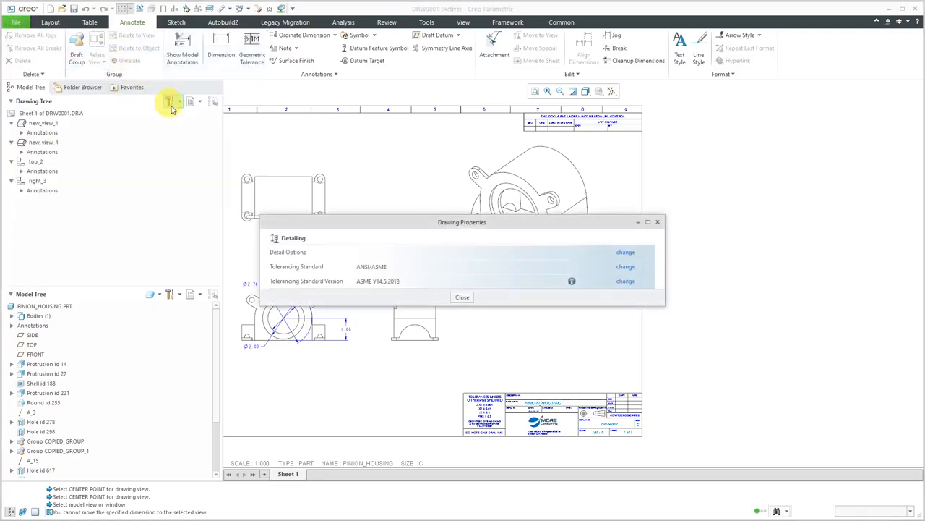
mouse_move(423, 269)
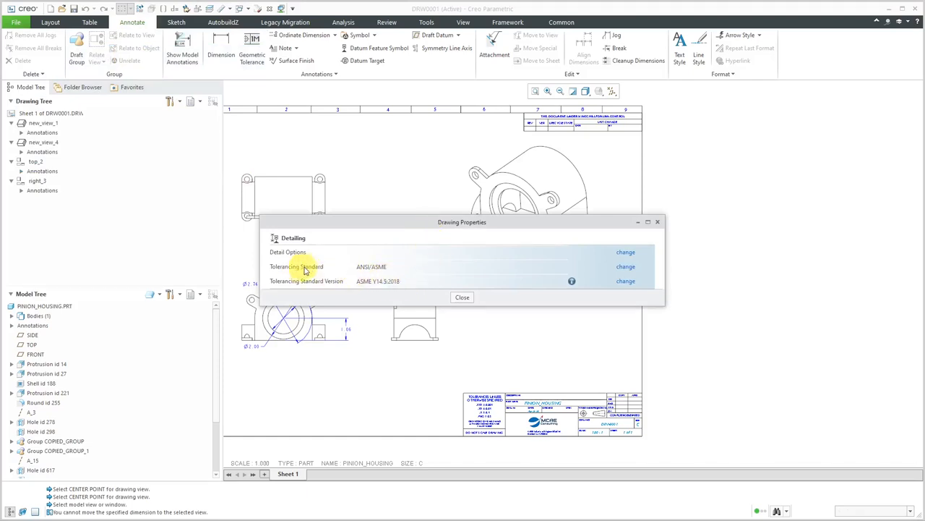
mouse_move(316, 275)
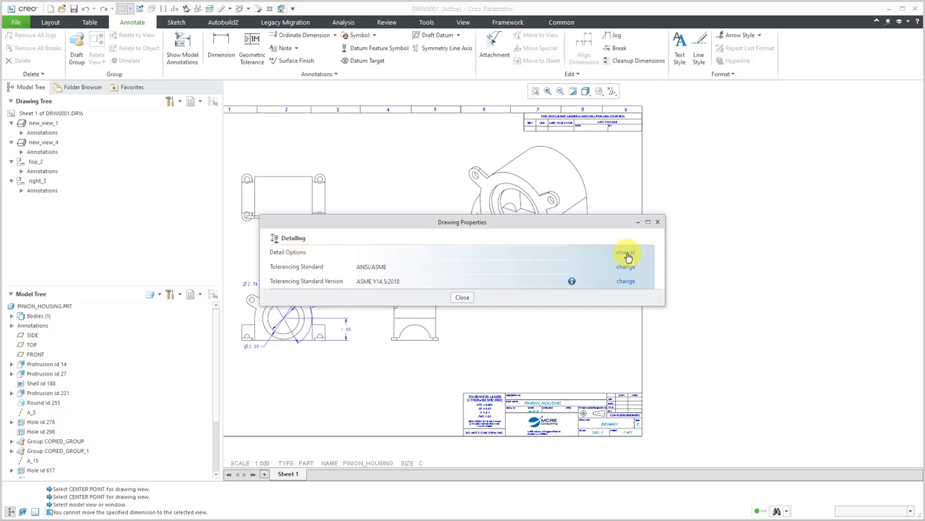
Step: Change the detail option allow_3d_dimensions to yes and close the options dialog
left_click(626, 252)
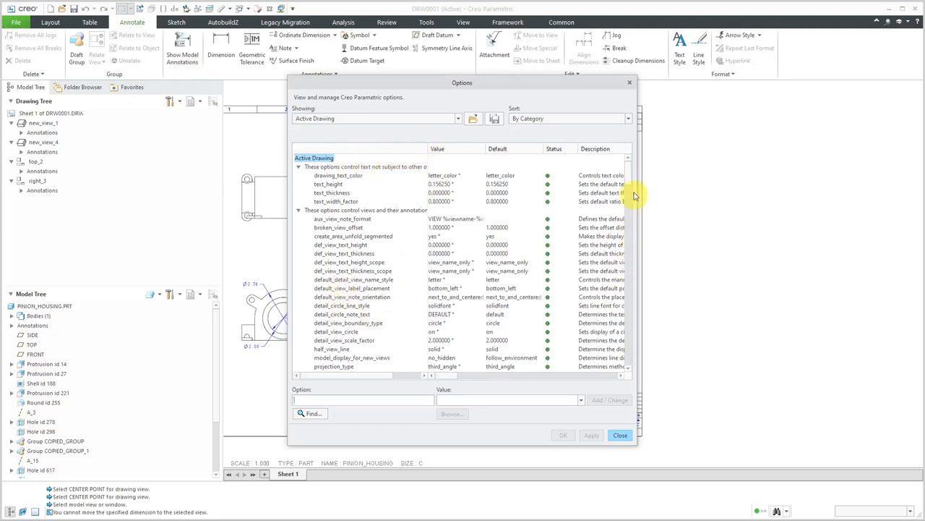
scroll("down", 3)
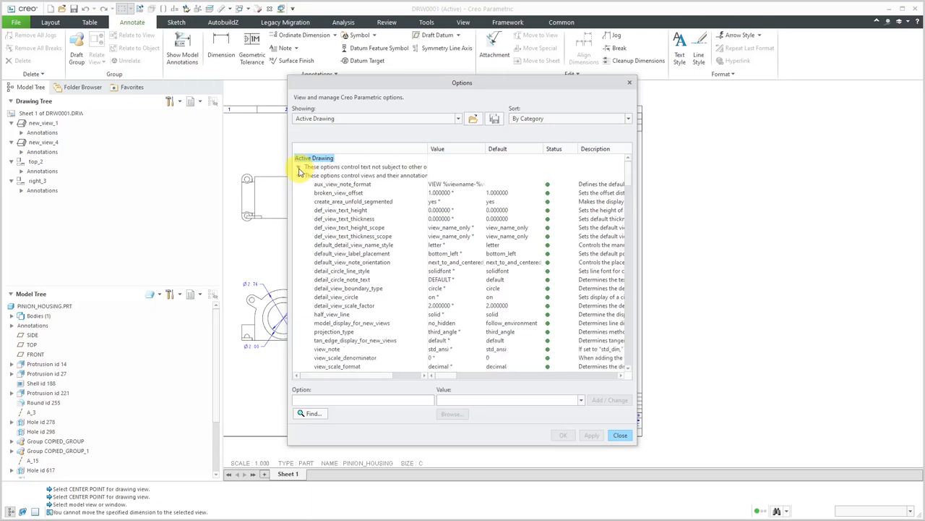
left_click(299, 167)
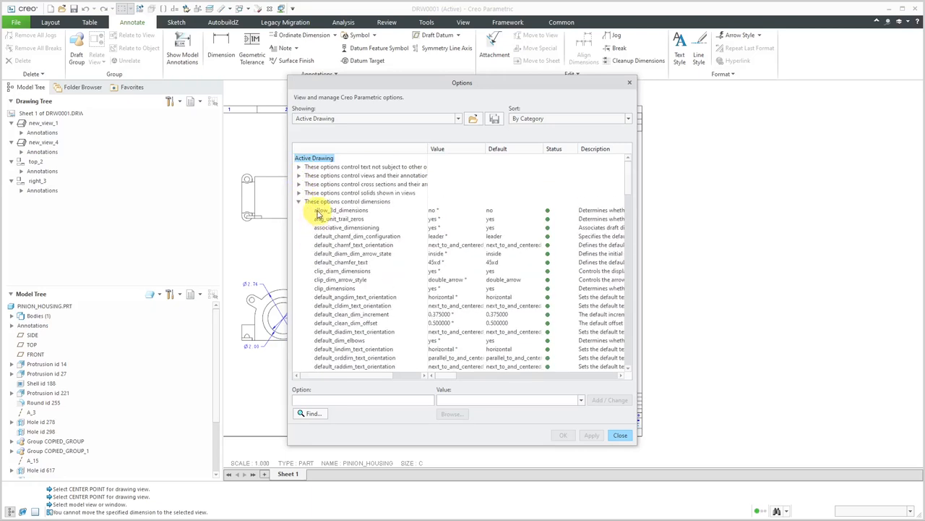
left_click(343, 218)
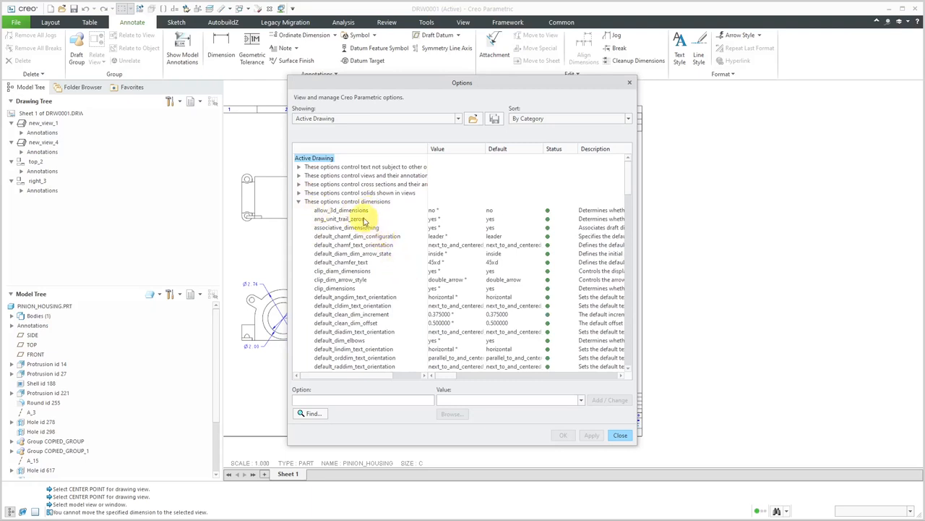
left_click(342, 210)
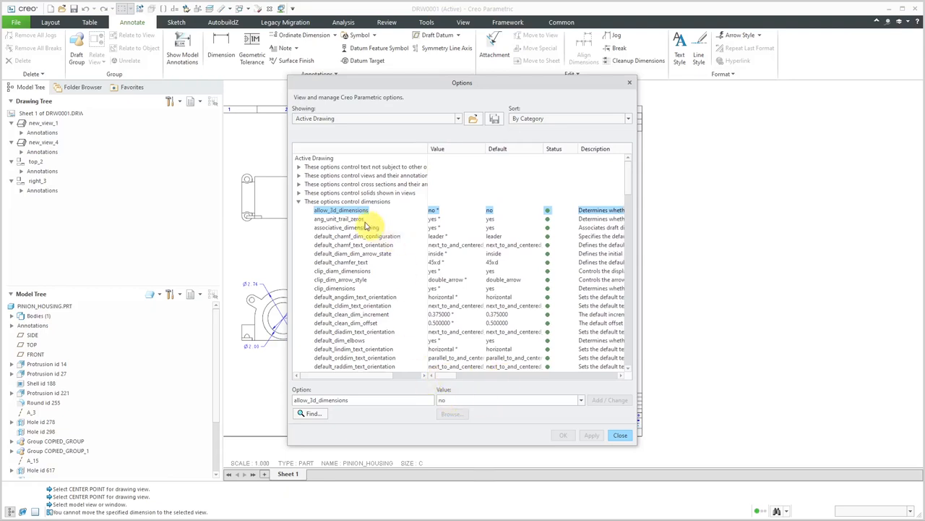
mouse_move(452, 212)
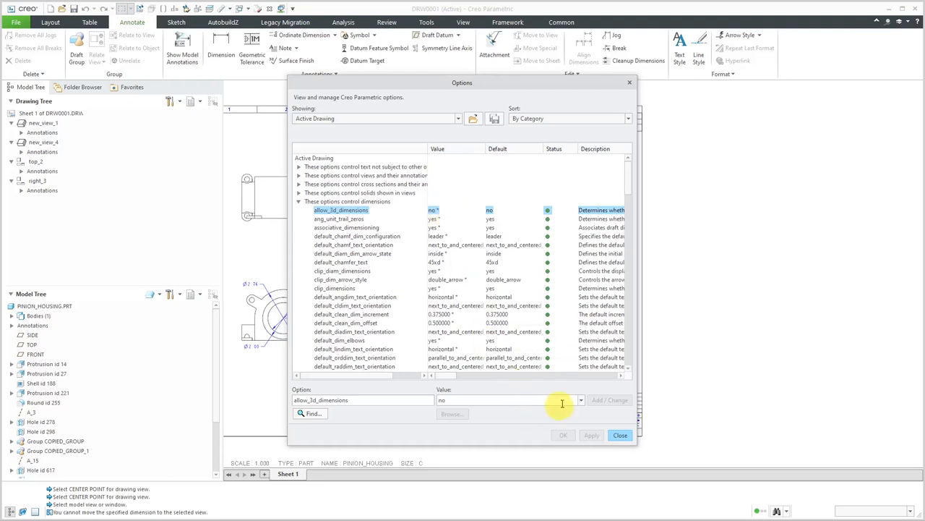
left_click(581, 400)
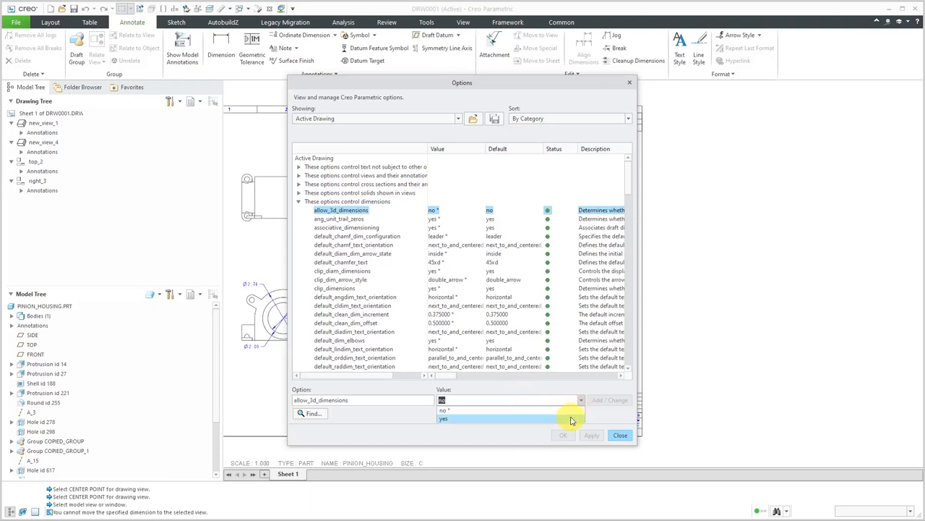
left_click(444, 419)
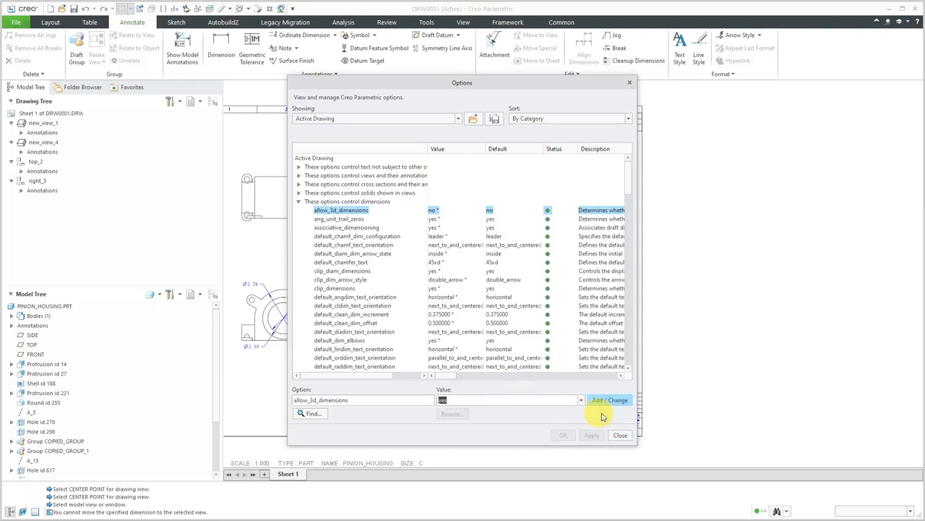
left_click(610, 400)
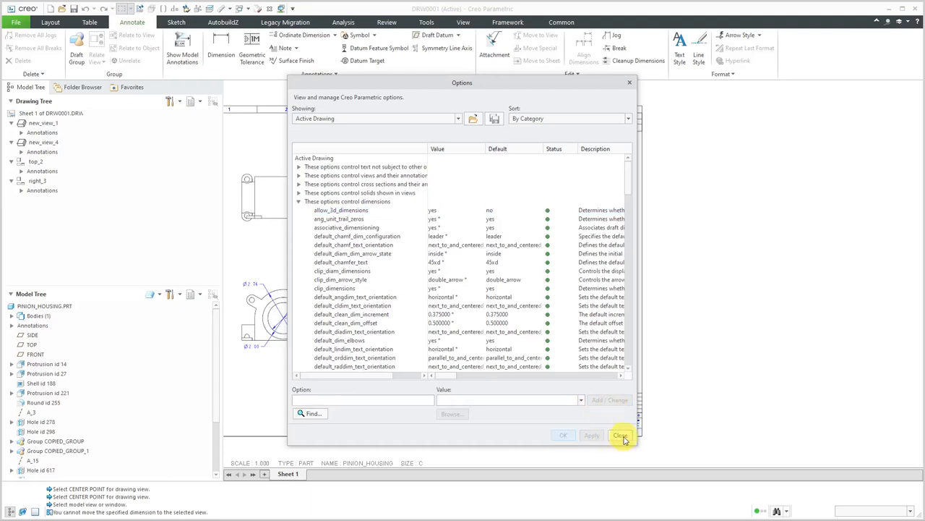
left_click(620, 435)
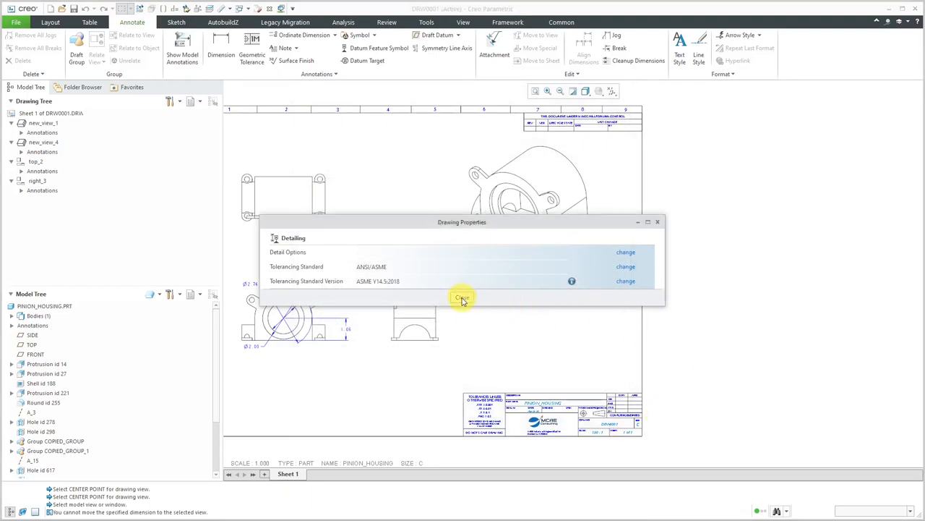
Step: Close drawing properties and move the ⌀2.76 dimension from the front view to the isometric view
left_click(462, 297)
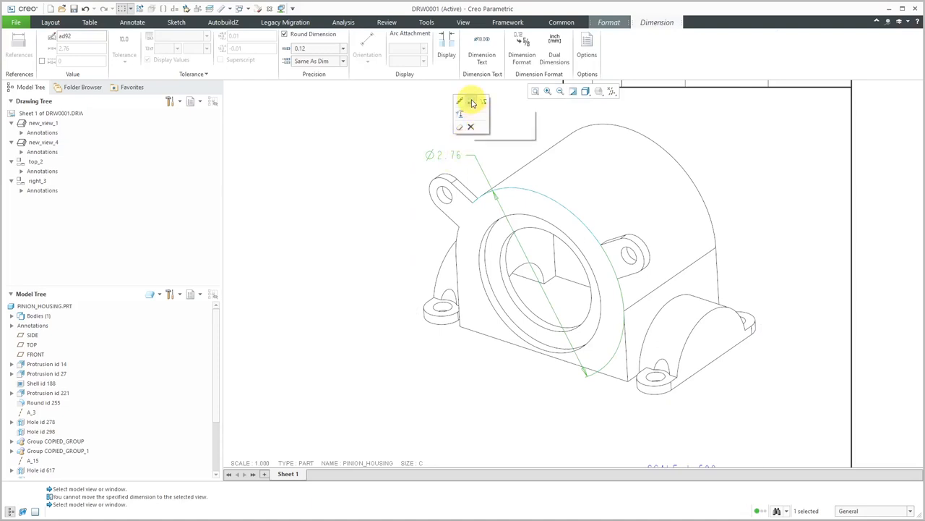
left_click(470, 127)
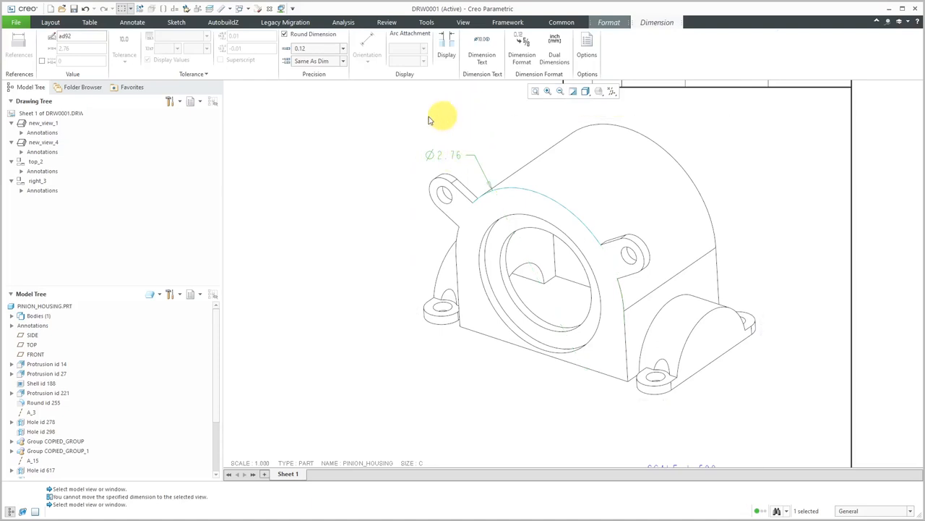
left_click(132, 22)
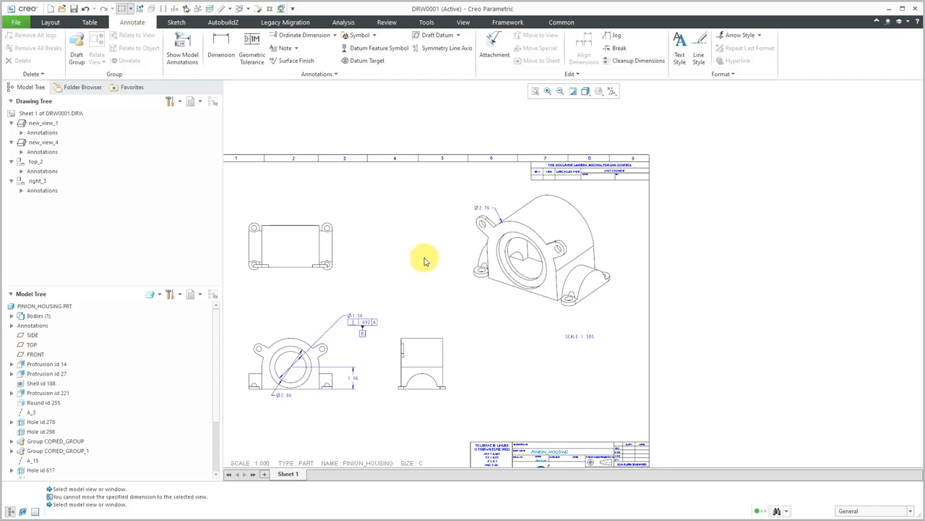
mouse_move(233, 100)
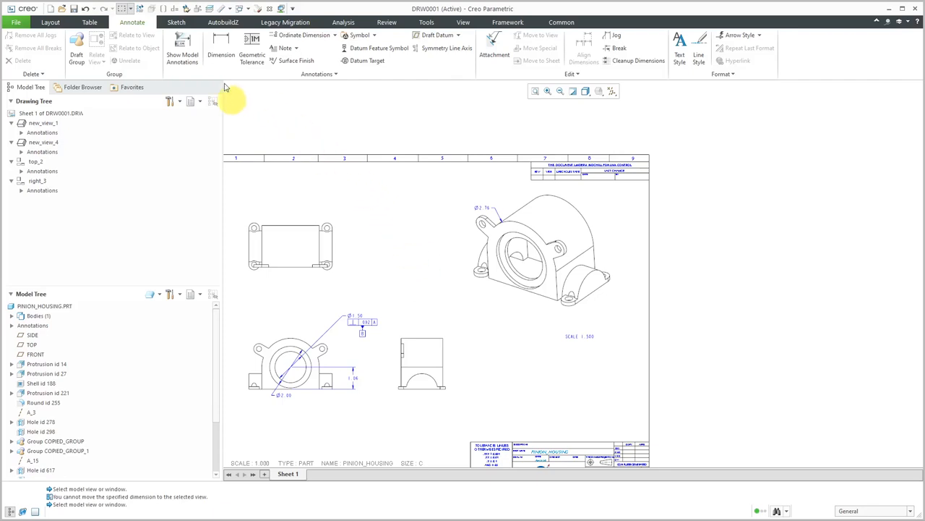
Step: Show the model's 2.76, 3.50, 4.00, 2.00 and 2.25 dimensions on the isometric view
left_click(182, 50)
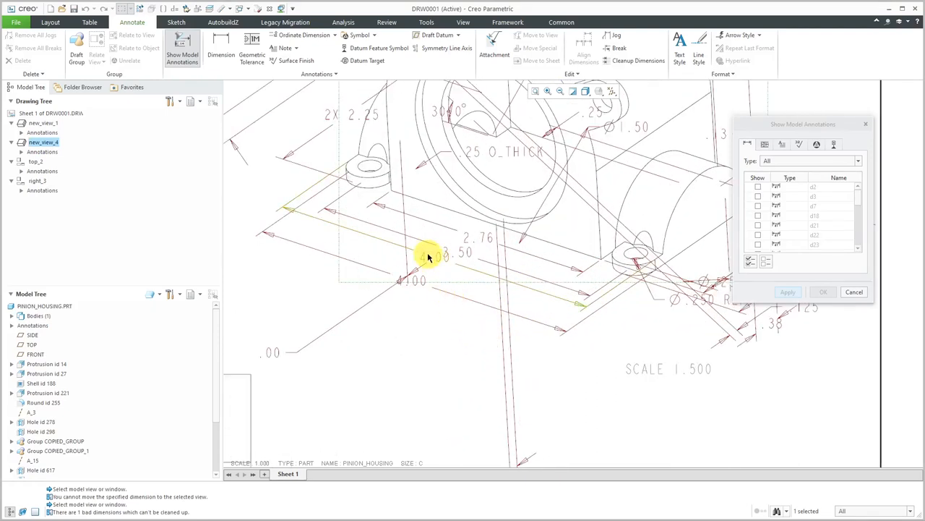
left_click(758, 196)
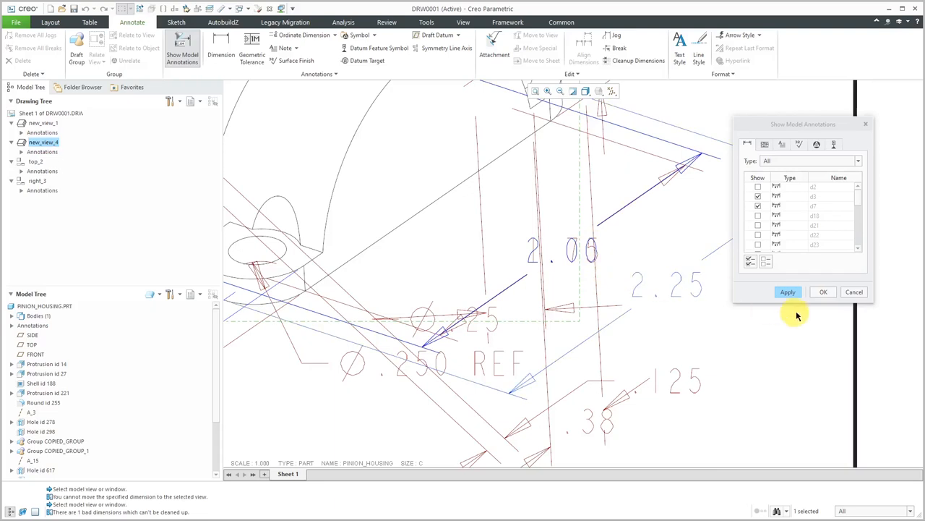
left_click(787, 292)
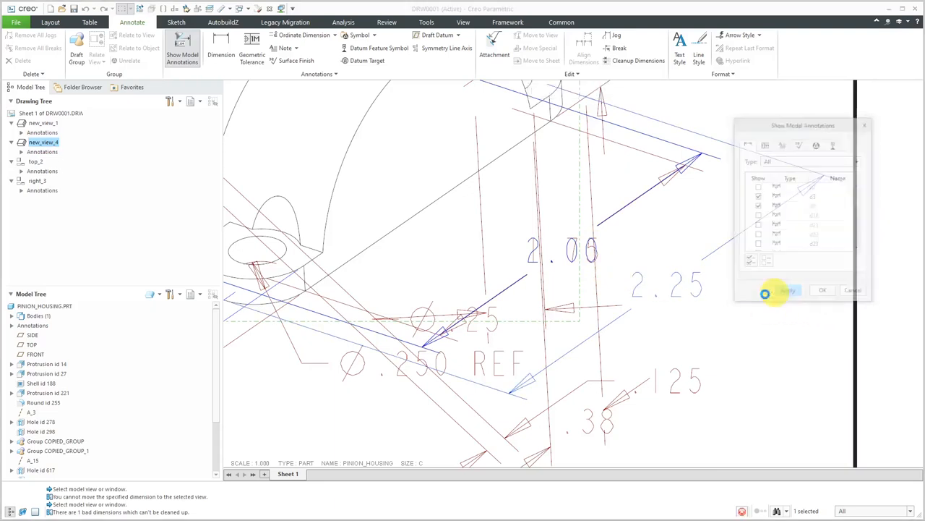
left_click(786, 290)
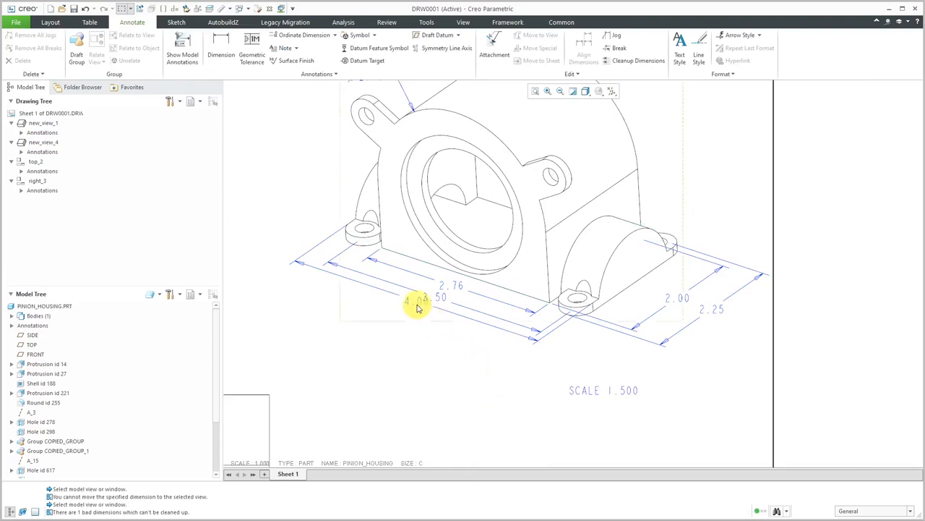
Step: Drag the 3.50 dimension on the isometric view clear of the overlapping 4.00 dimension
left_click(409, 300)
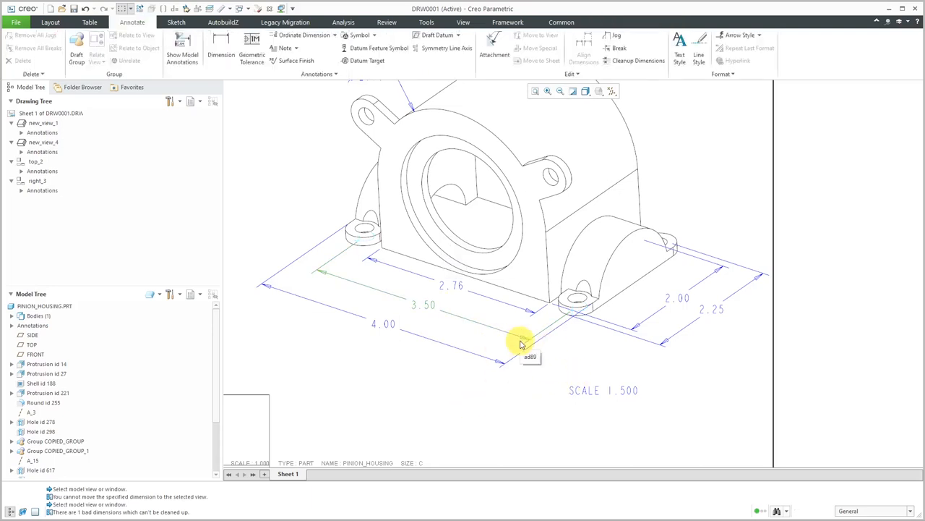
mouse_move(484, 371)
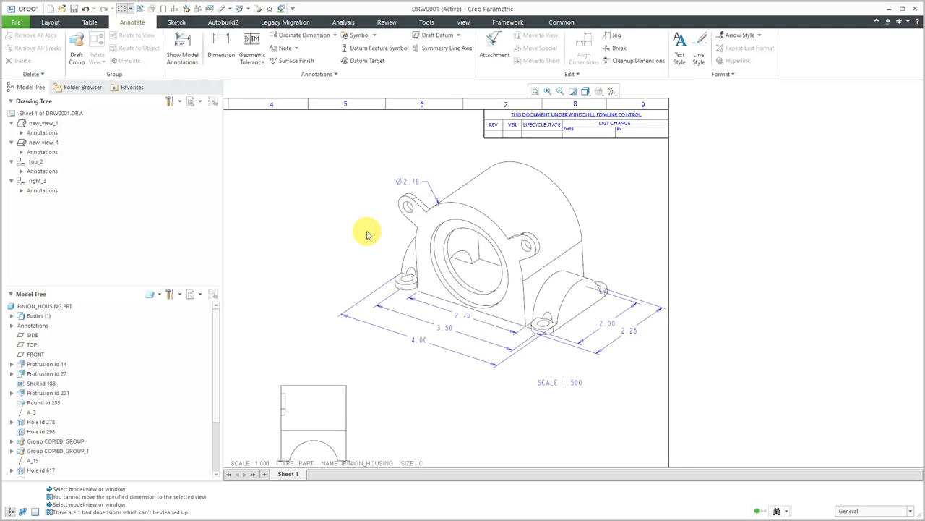
mouse_move(356, 278)
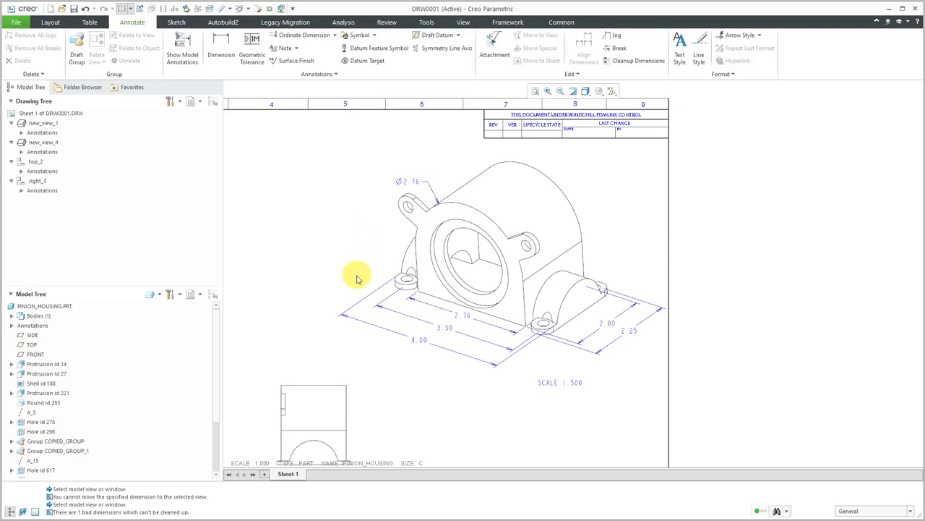
mouse_move(445, 363)
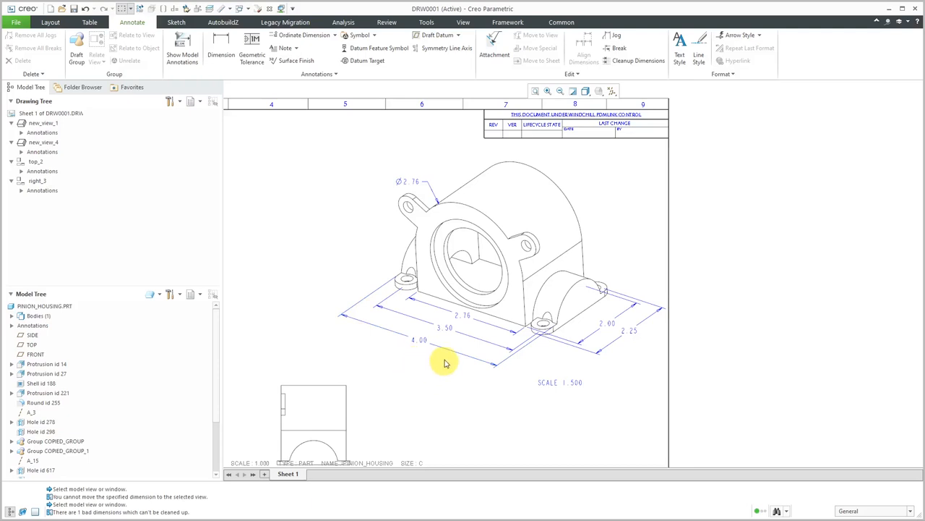
mouse_move(444, 369)
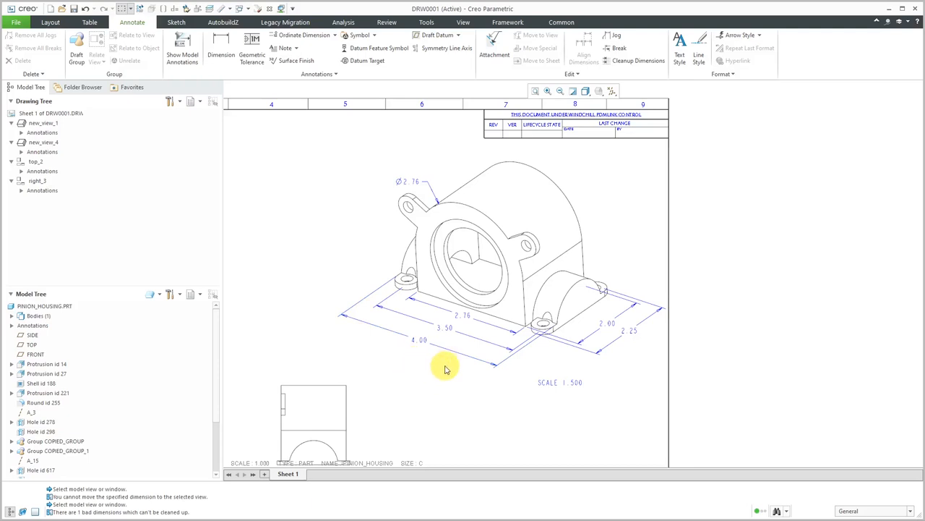